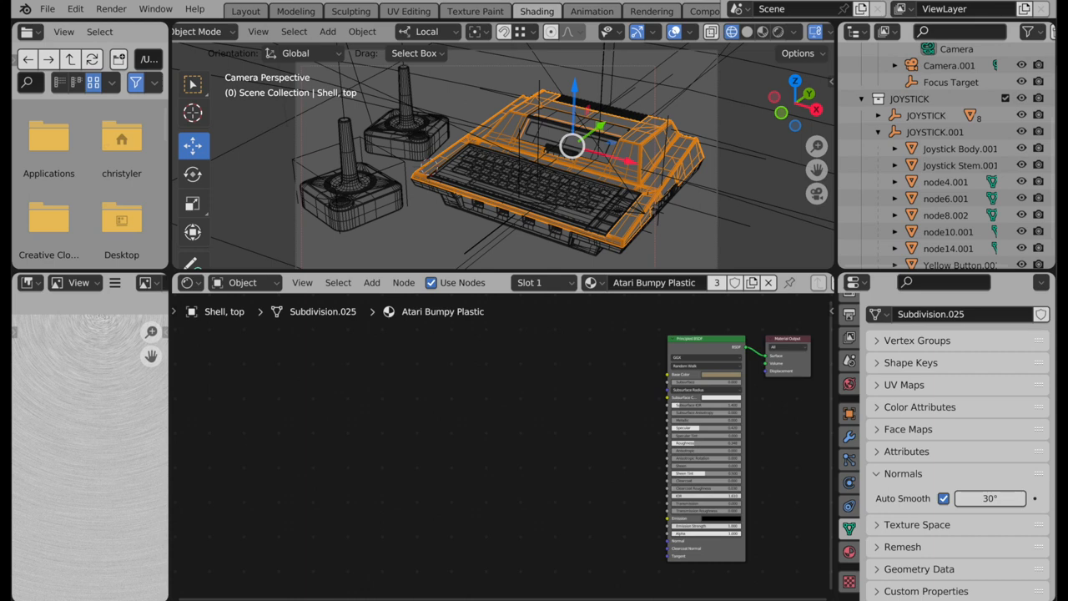
pyautogui.moveTo(607, 389)
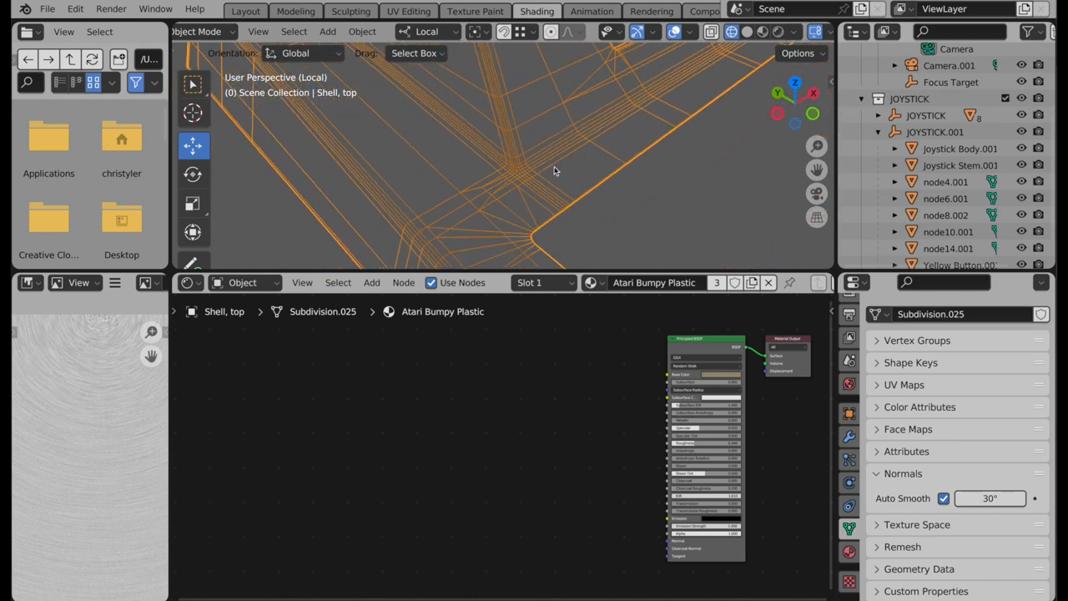
# Step: Isolate the Atari console shell in Local View and display it in Material Preview shading
pyautogui.click(762, 32)
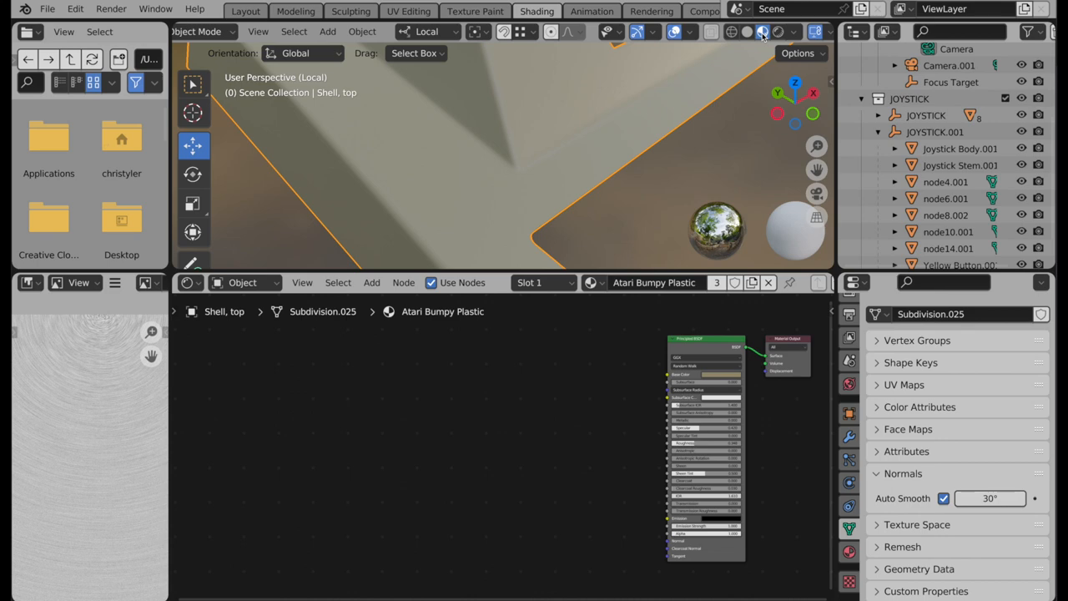
pyautogui.click(762, 32)
pyautogui.write('noise')
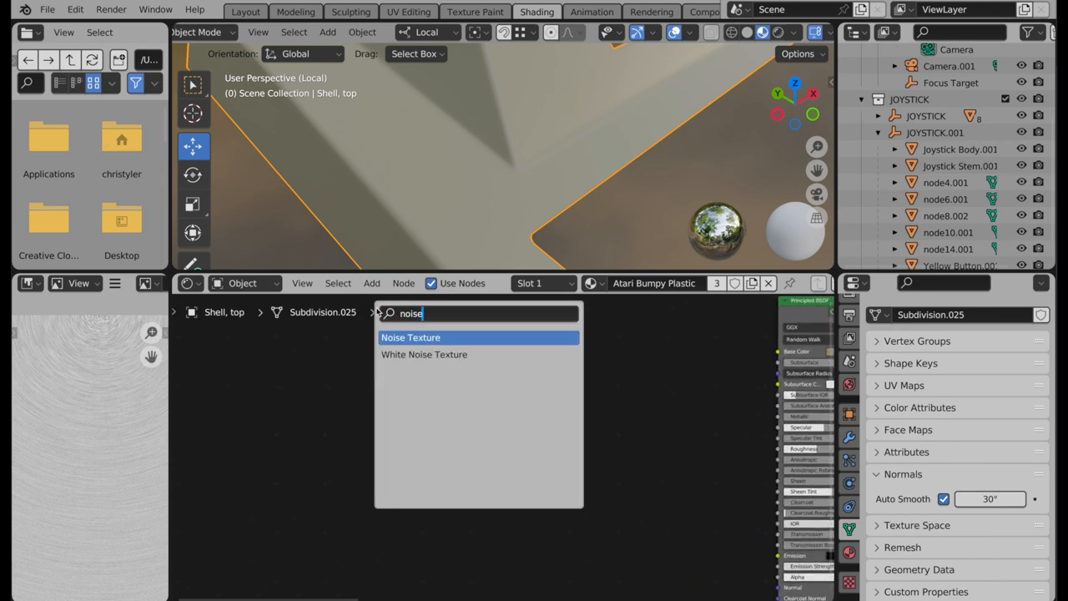
# Step: Add a Noise Texture node and link its Color output to the Principled BSDF Base Color
pyautogui.click(411, 337)
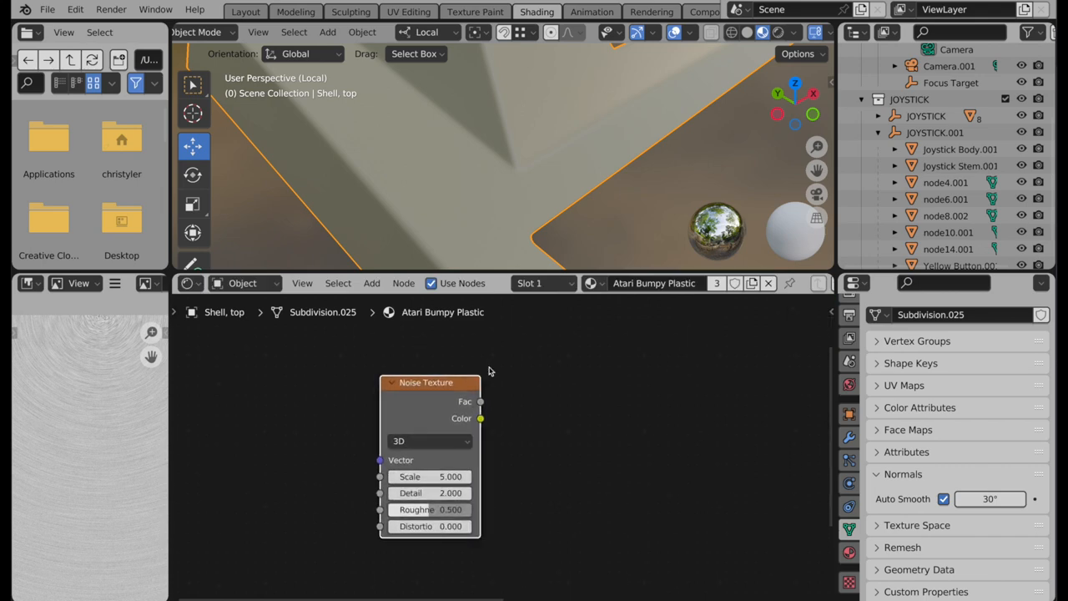
pyautogui.moveTo(510, 411)
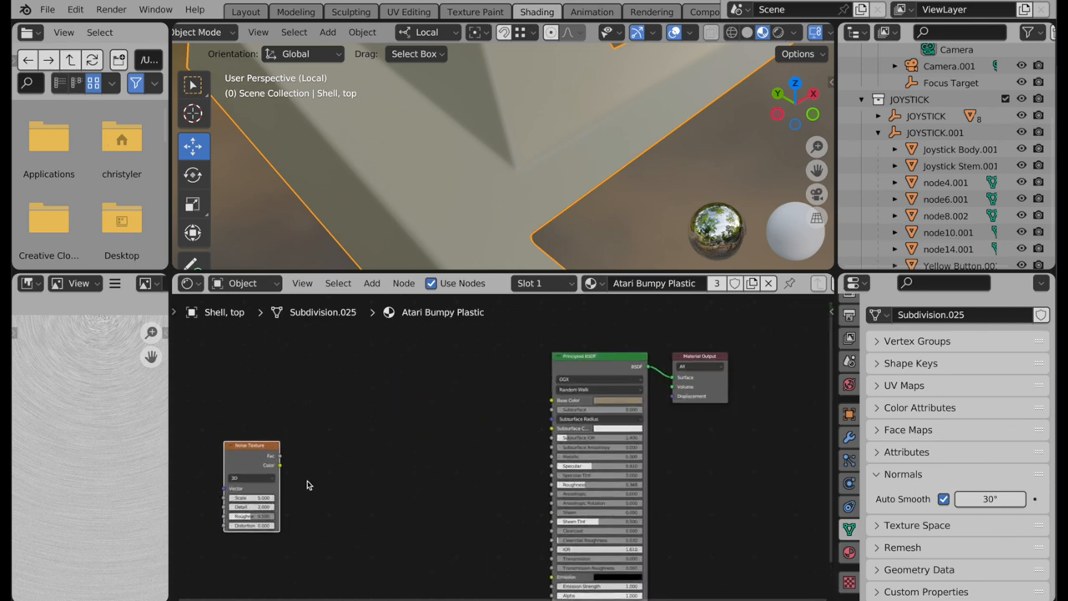
pyautogui.moveTo(279, 464); pyautogui.dragTo(599, 413)
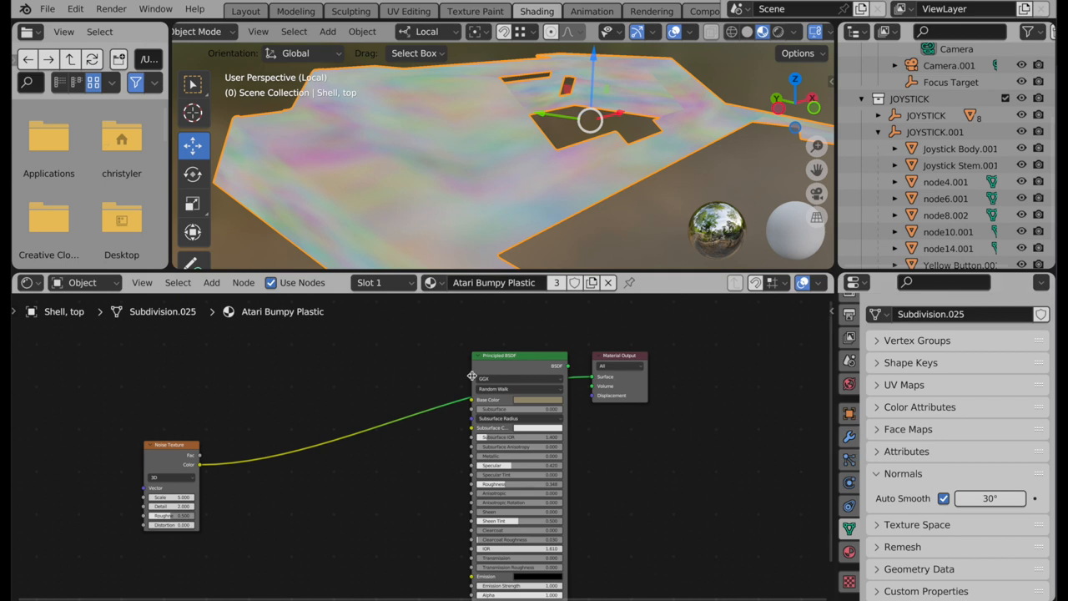
pyautogui.moveTo(54, 434)
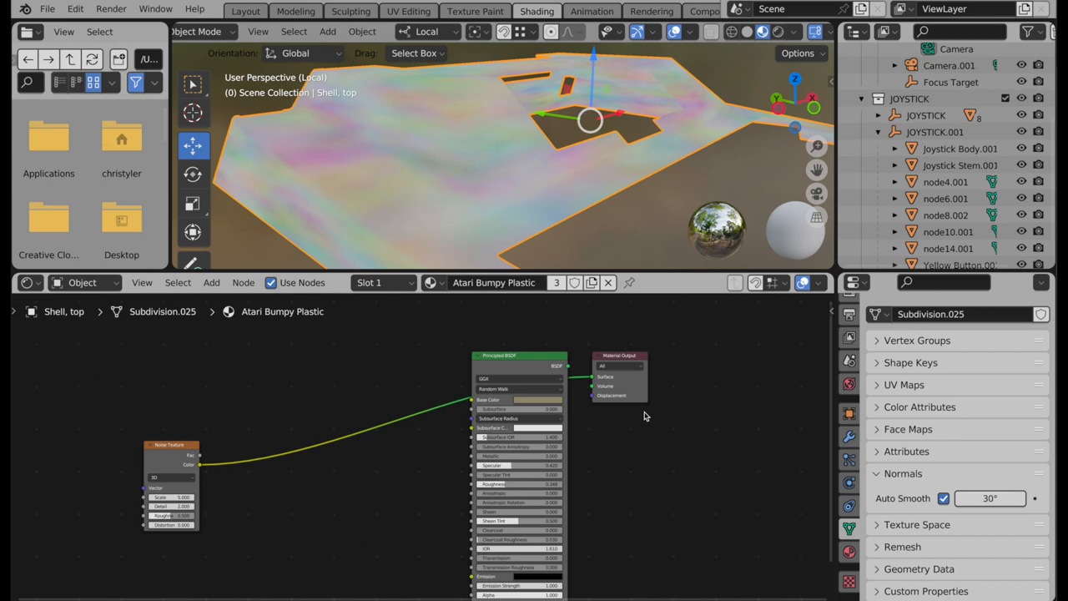
pyautogui.moveTo(774, 450)
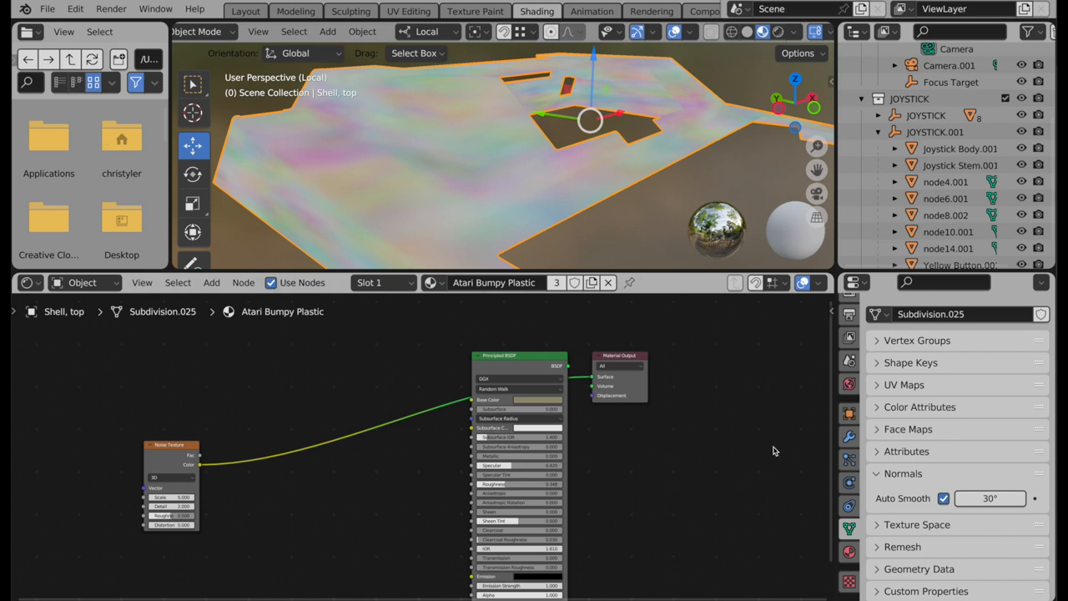
pyautogui.moveTo(850, 413)
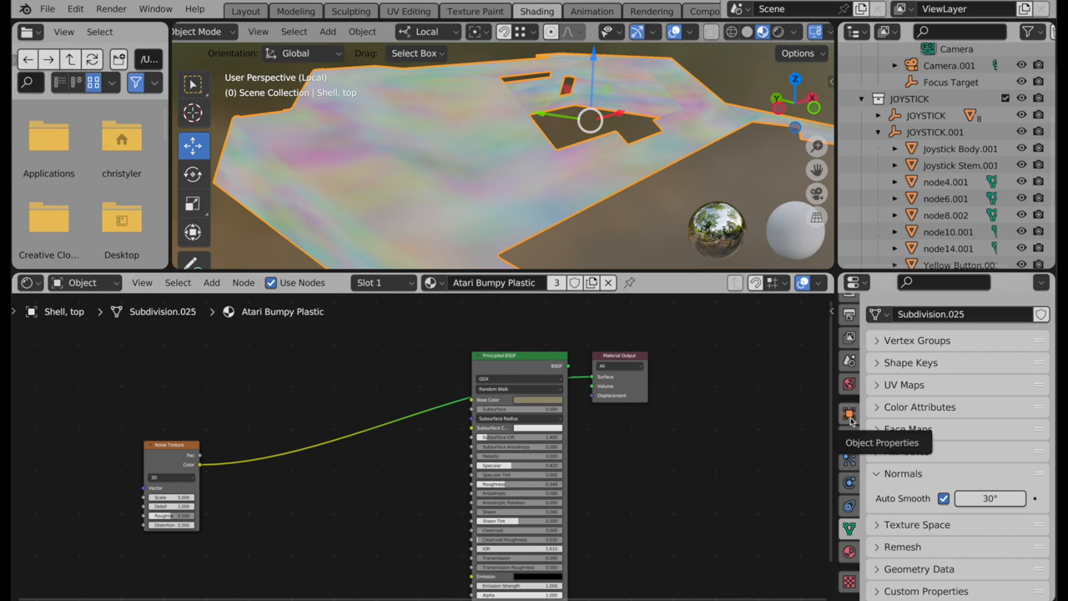
# Step: Show the shell's Texture Space bounds, untick Auto Texture Space, and set Size to 0.170
pyautogui.click(849, 413)
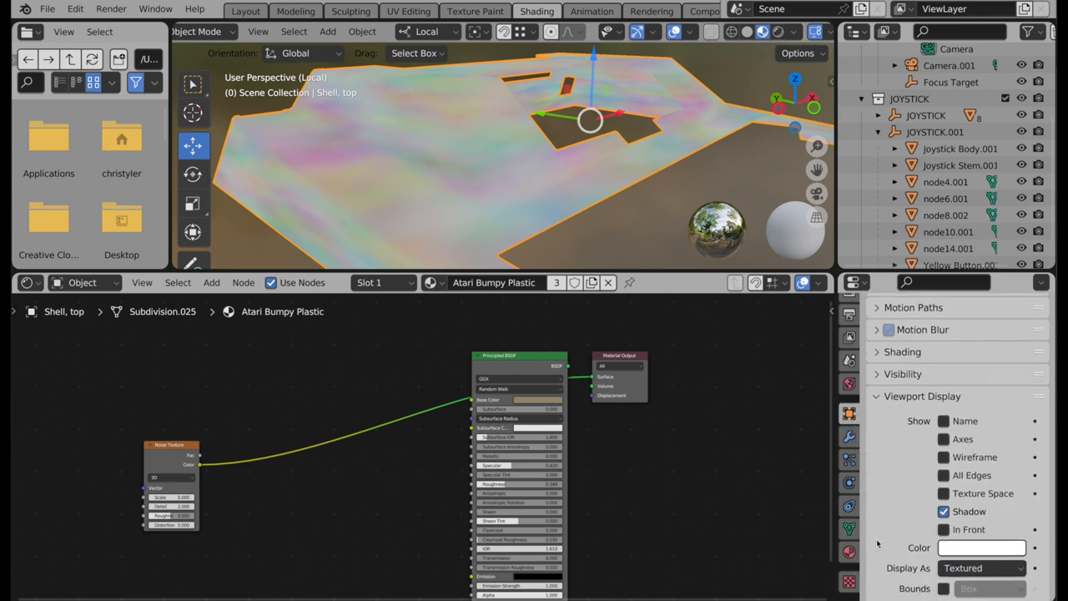
pyautogui.click(944, 494)
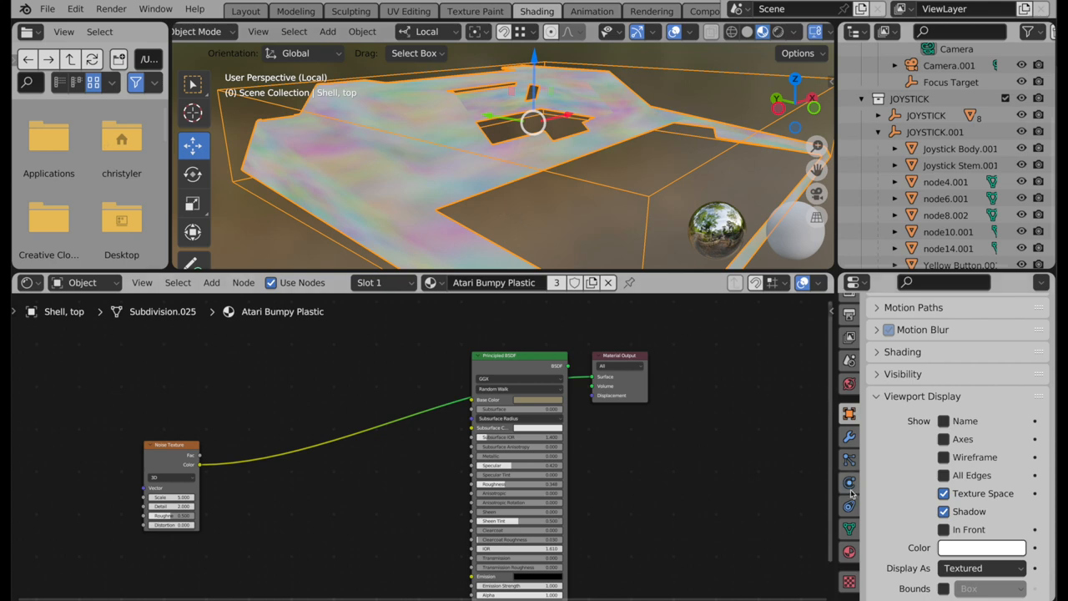
pyautogui.moveTo(849, 529)
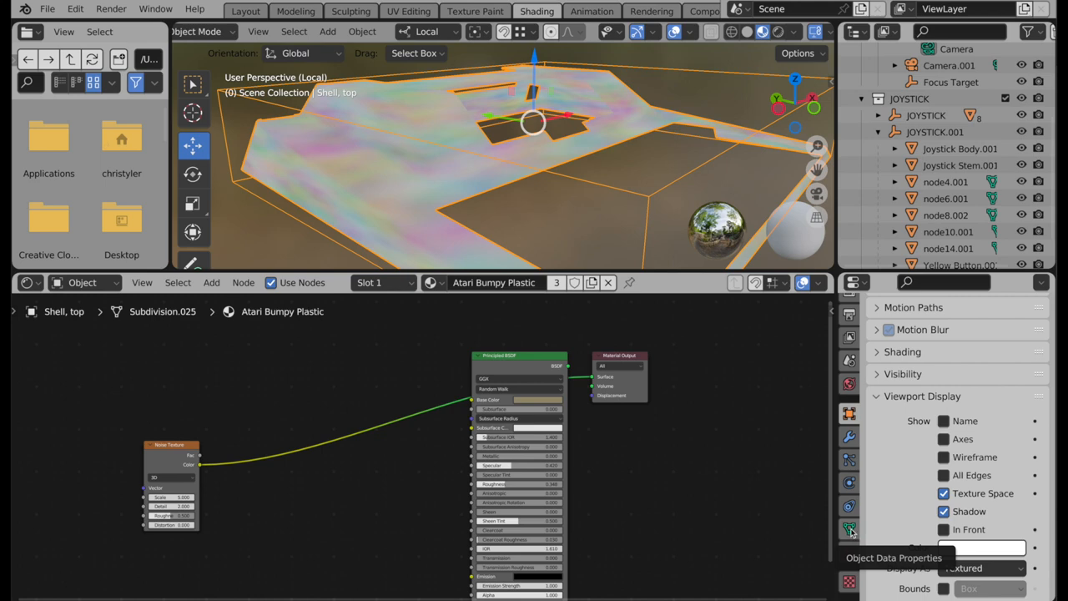
pyautogui.click(849, 529)
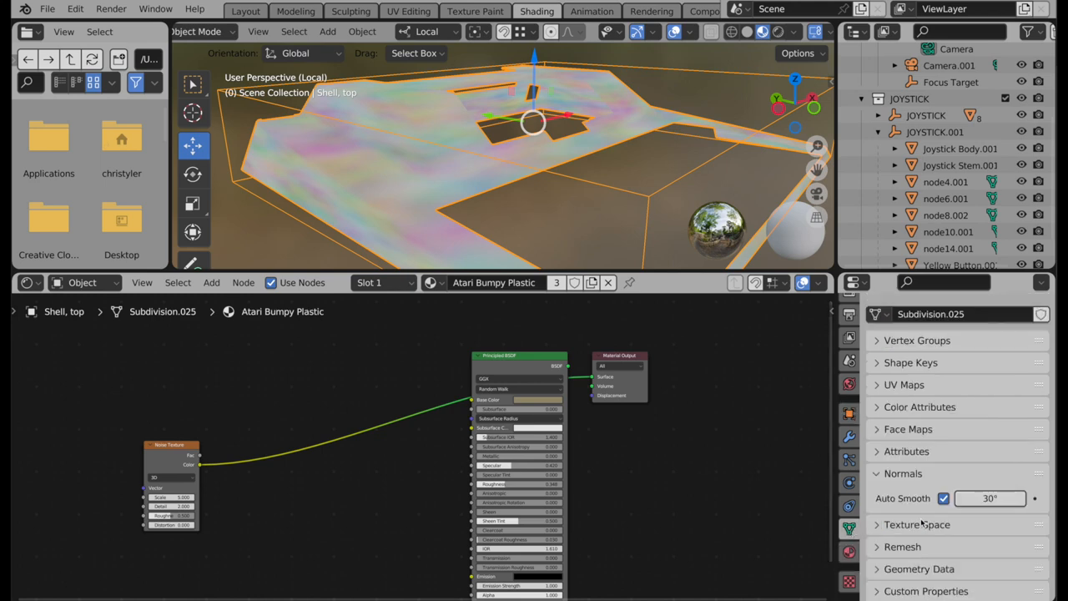
pyautogui.click(916, 525)
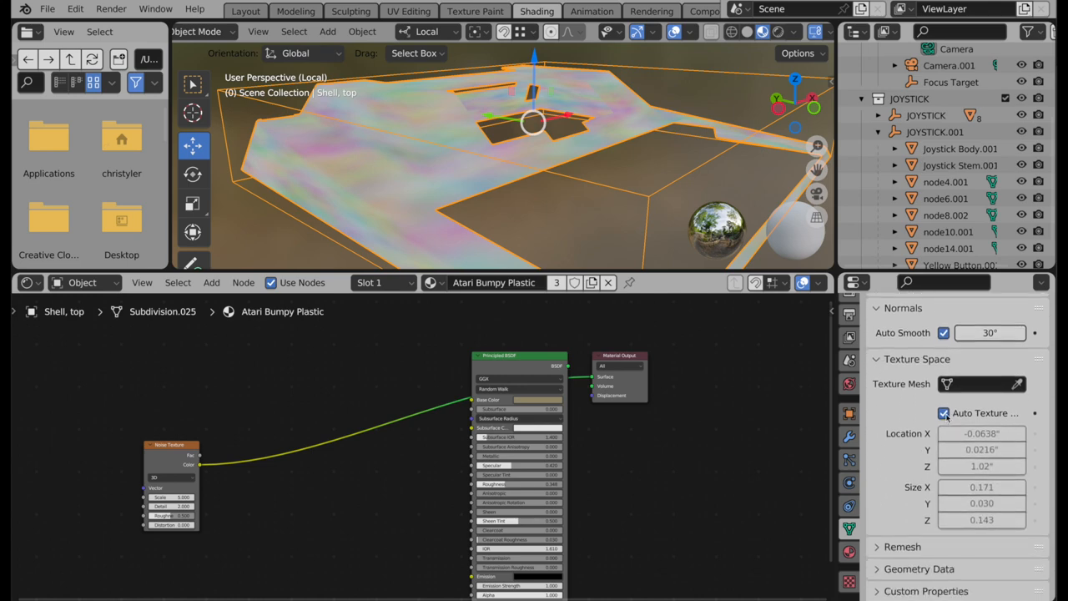
pyautogui.click(944, 413)
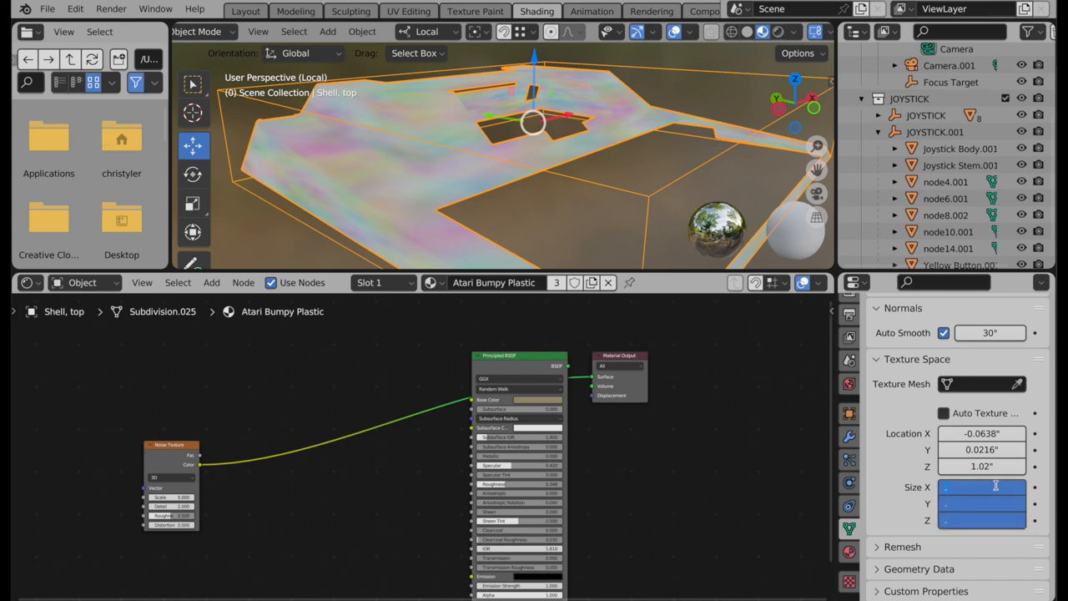
pyautogui.write('0.170')
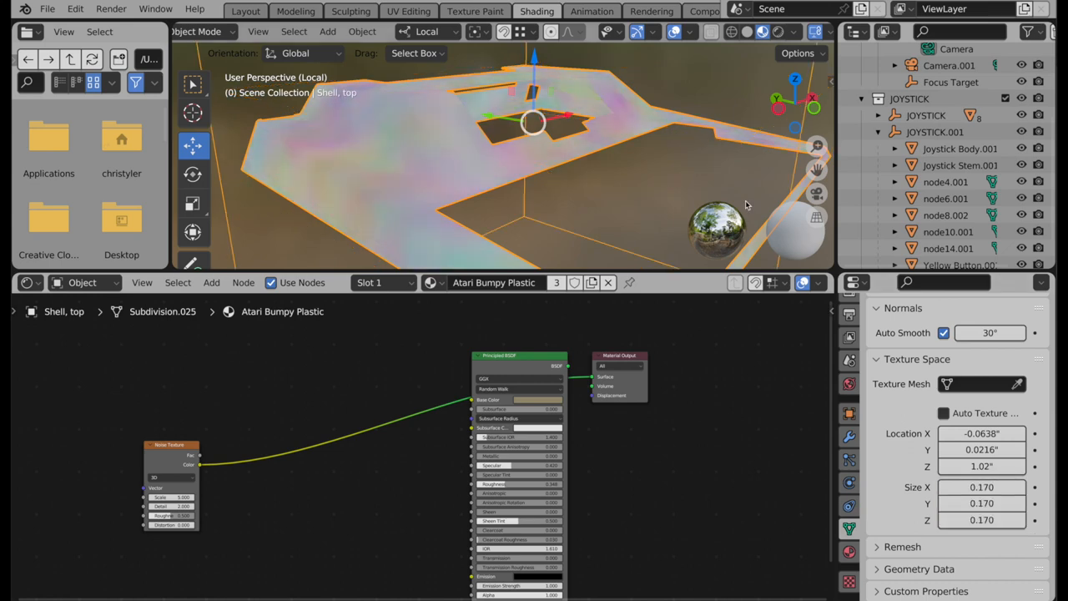
pyautogui.moveTo(746, 206); pyautogui.dragTo(503, 221)
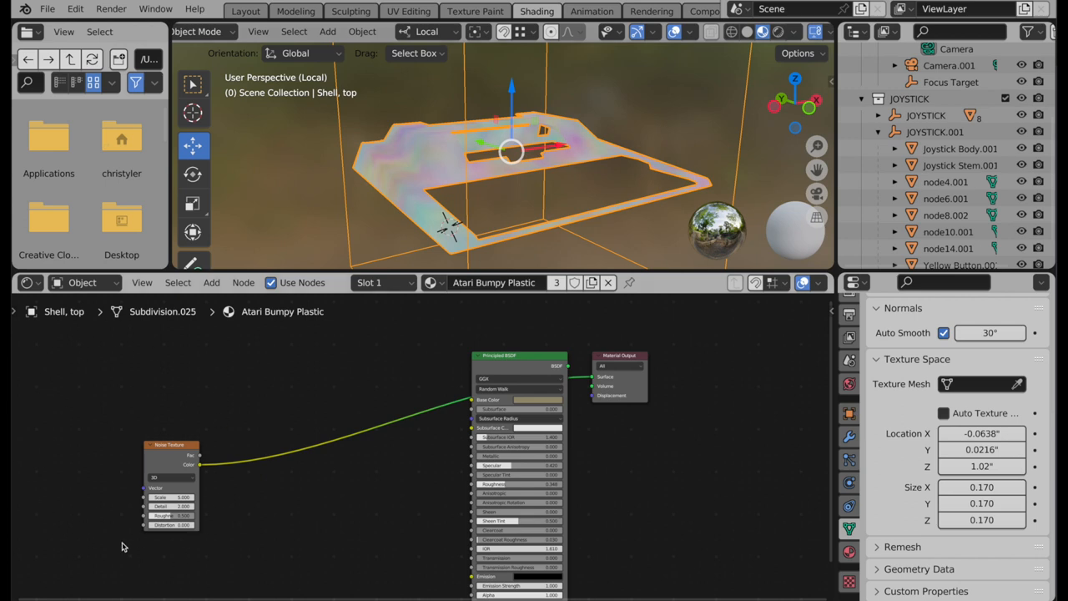
pyautogui.moveTo(233, 534)
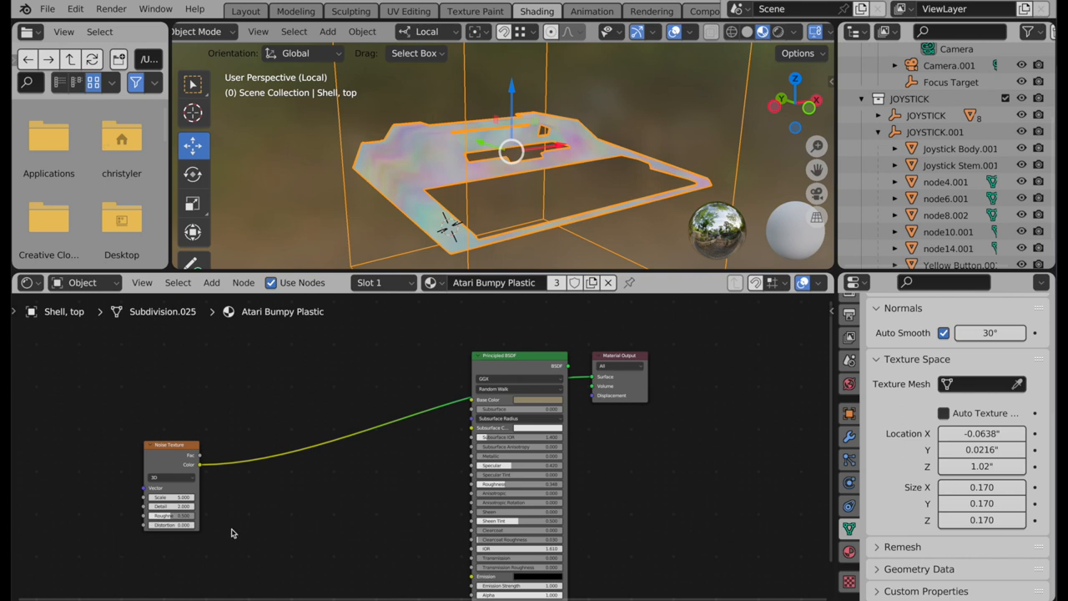
pyautogui.moveTo(989, 486)
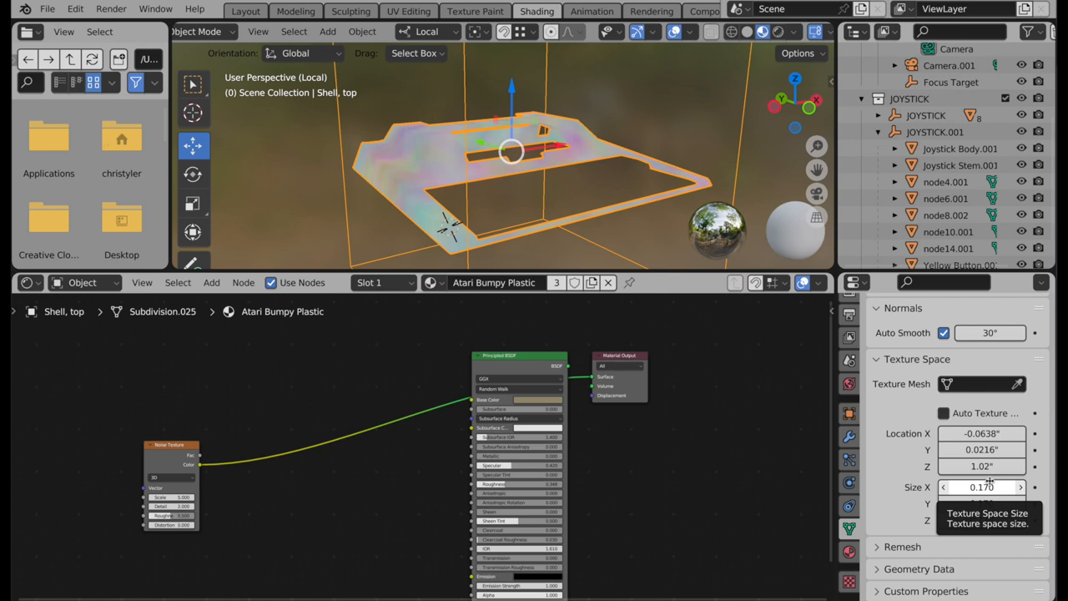
# Step: Change the shell's texture space Size X, Y and Z to 0.100
pyautogui.click(981, 487)
pyautogui.write('0.100')
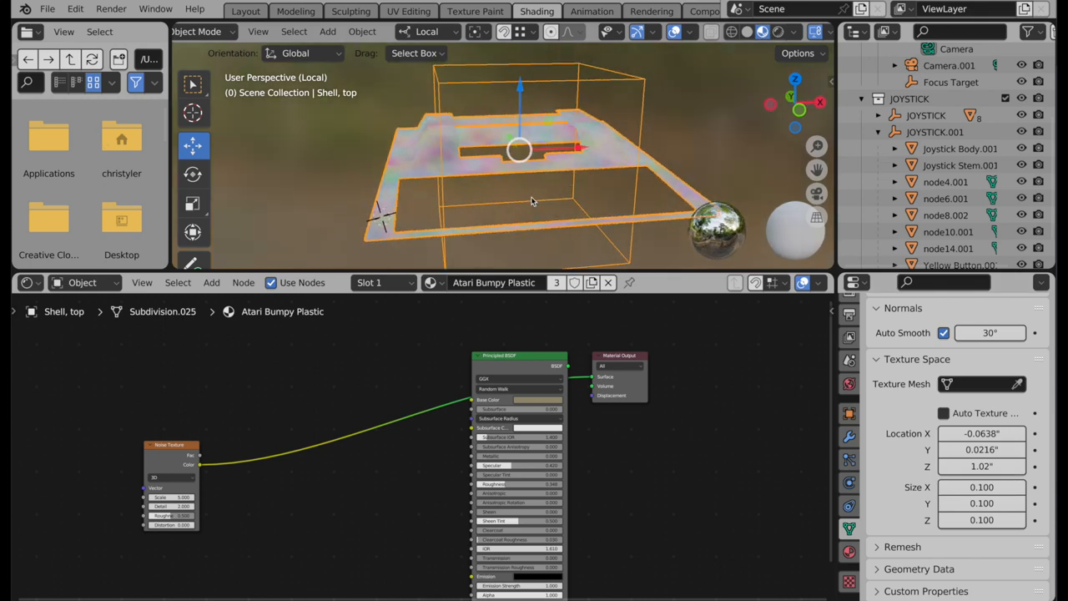
pyautogui.moveTo(530, 200); pyautogui.dragTo(525, 187)
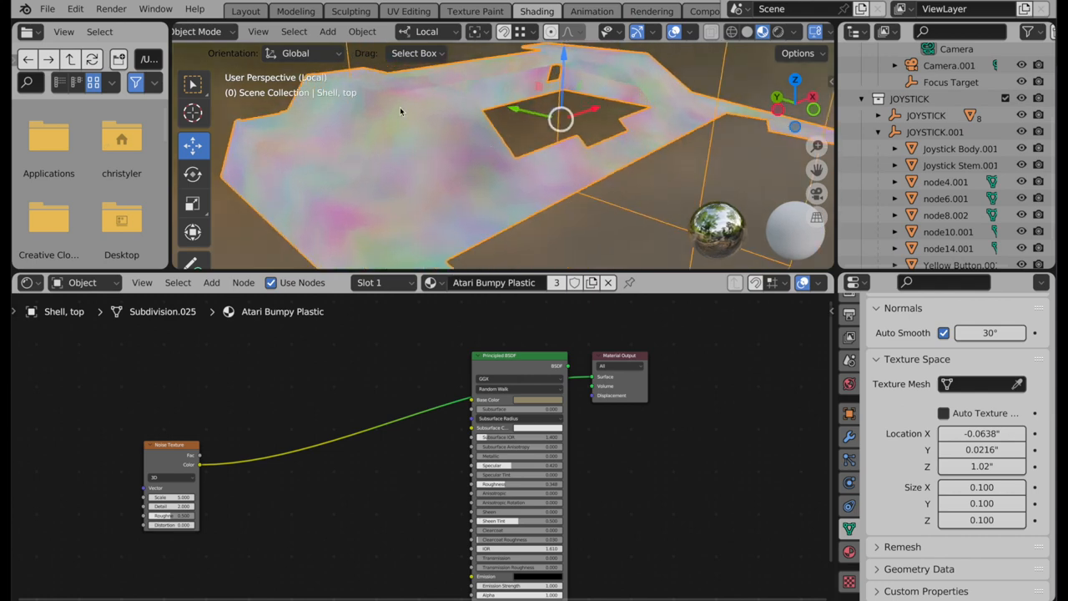
pyautogui.moveTo(400, 142)
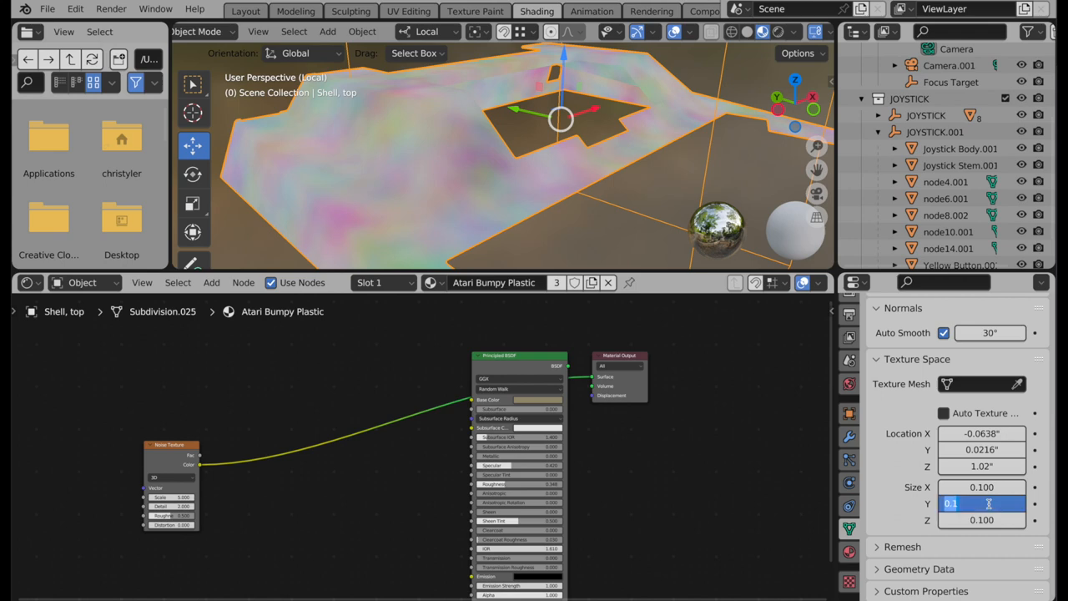
pyautogui.write('.01')
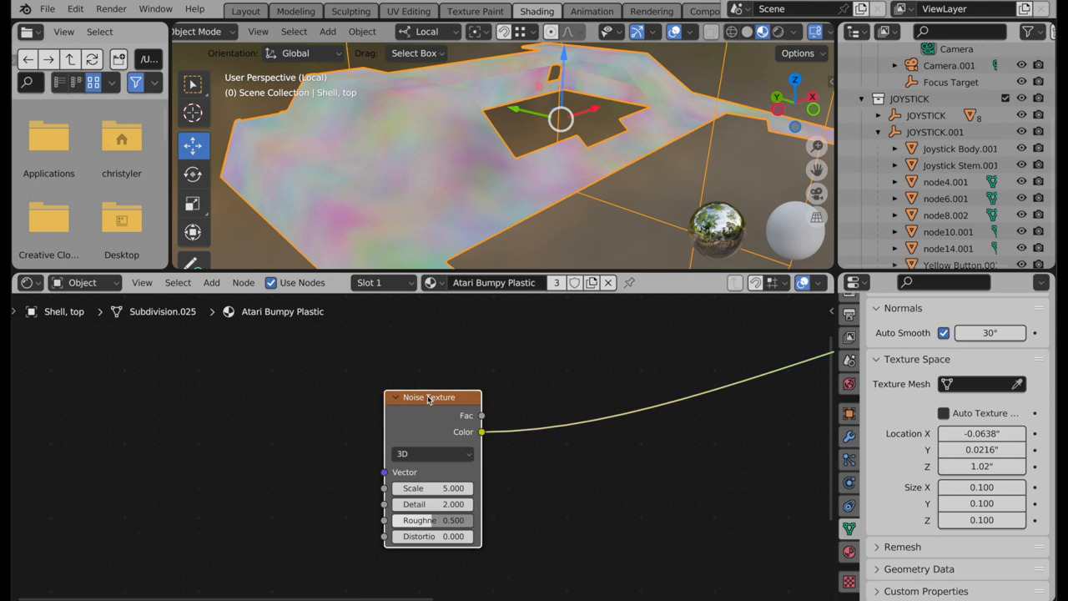
pyautogui.moveTo(383, 343)
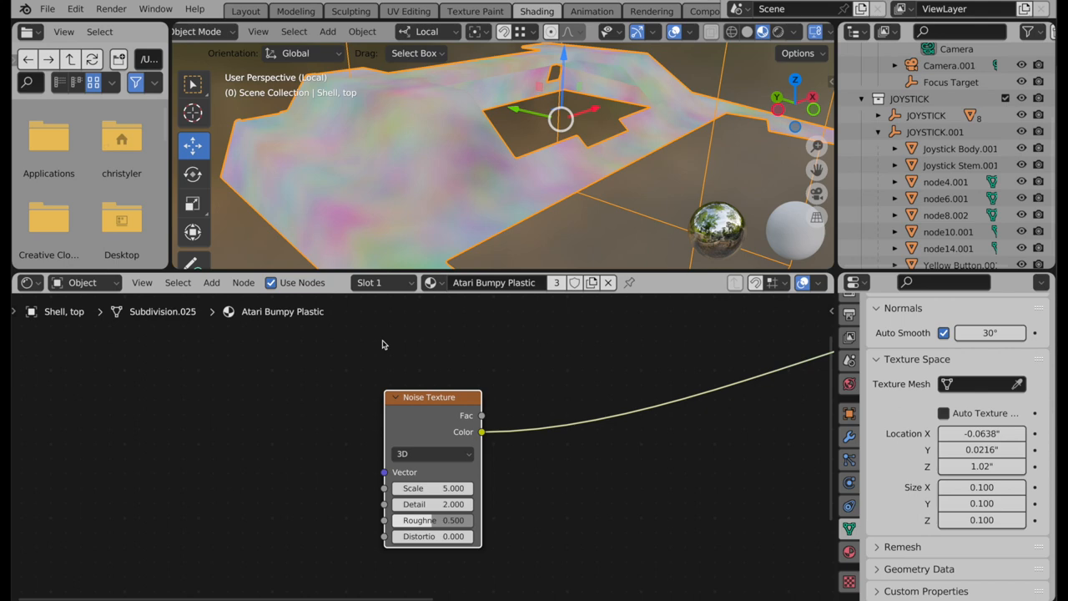
pyautogui.moveTo(421, 397)
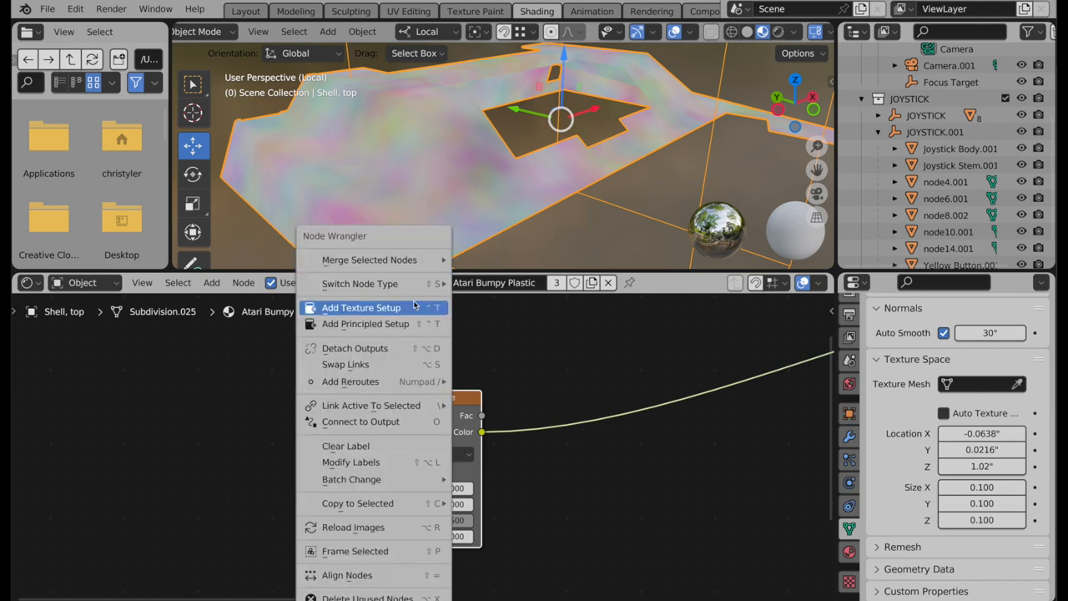
pyautogui.click(362, 307)
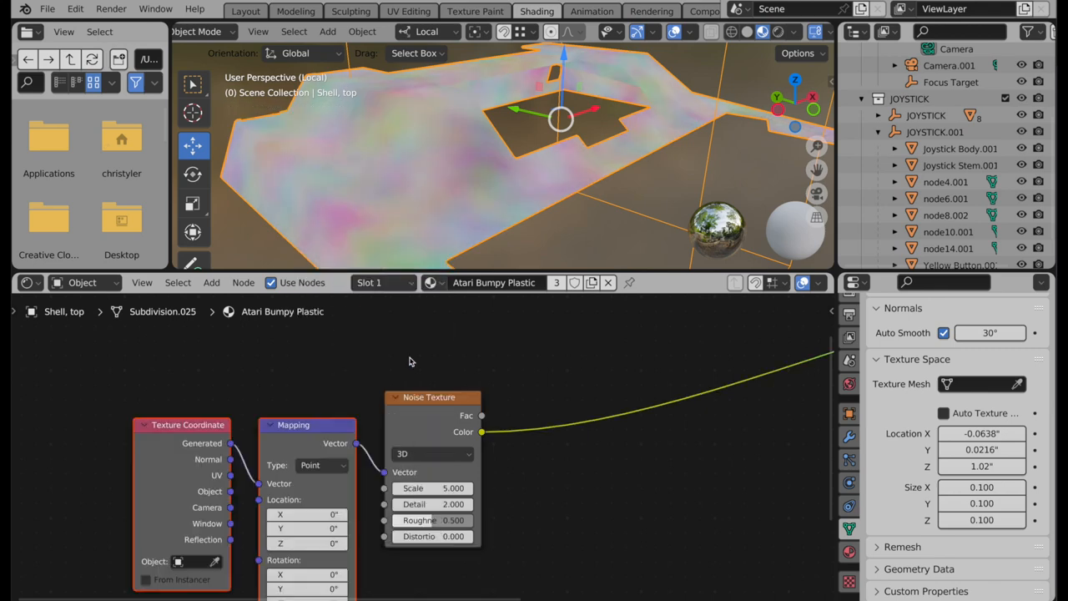
pyautogui.moveTo(178, 451)
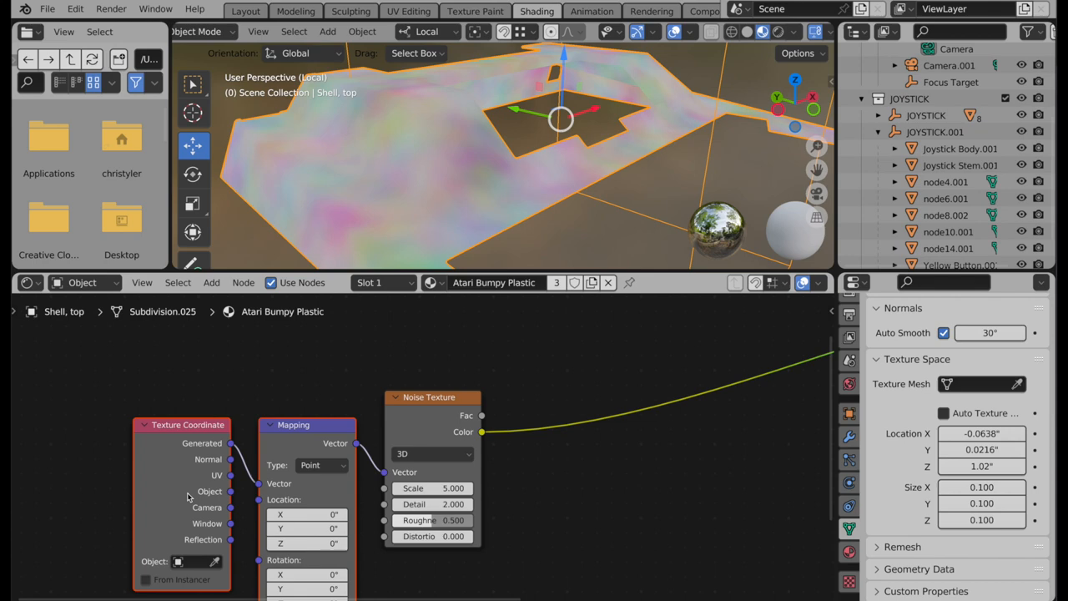
pyautogui.moveTo(195, 448)
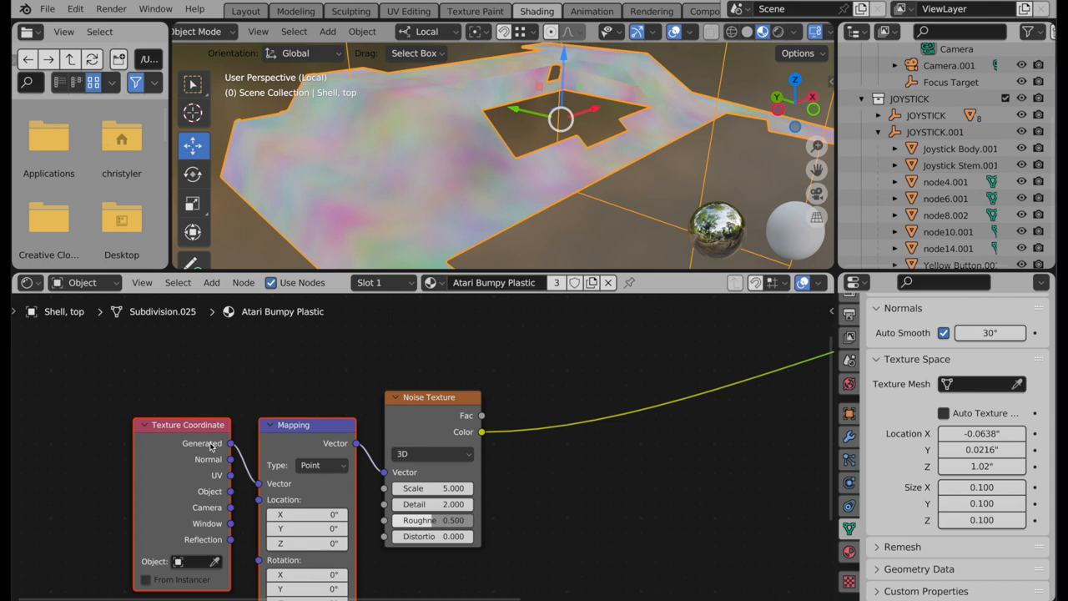
pyautogui.moveTo(411, 515)
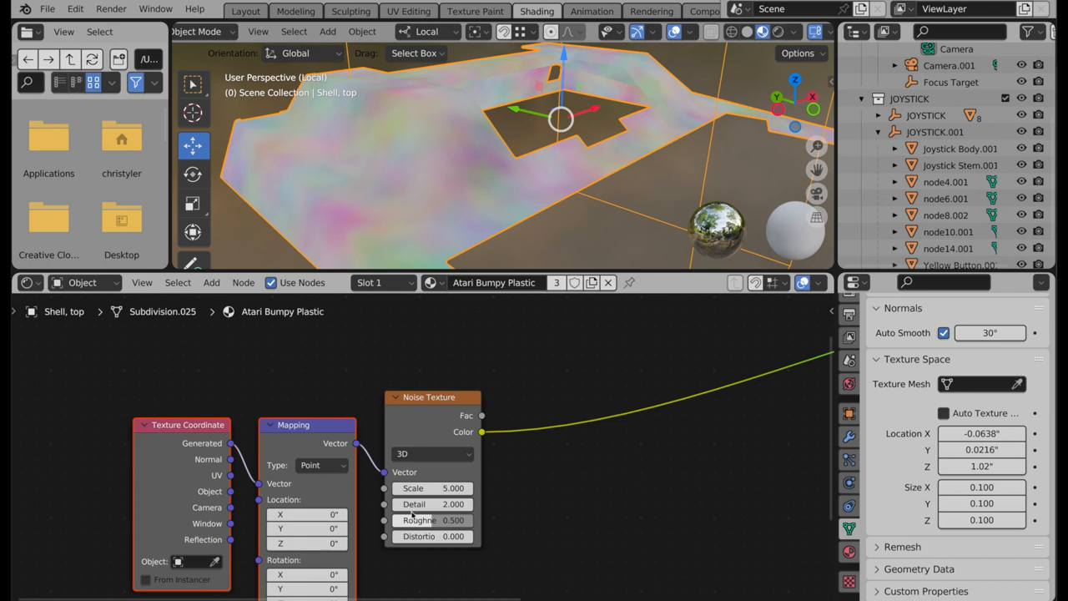
pyautogui.moveTo(206, 413)
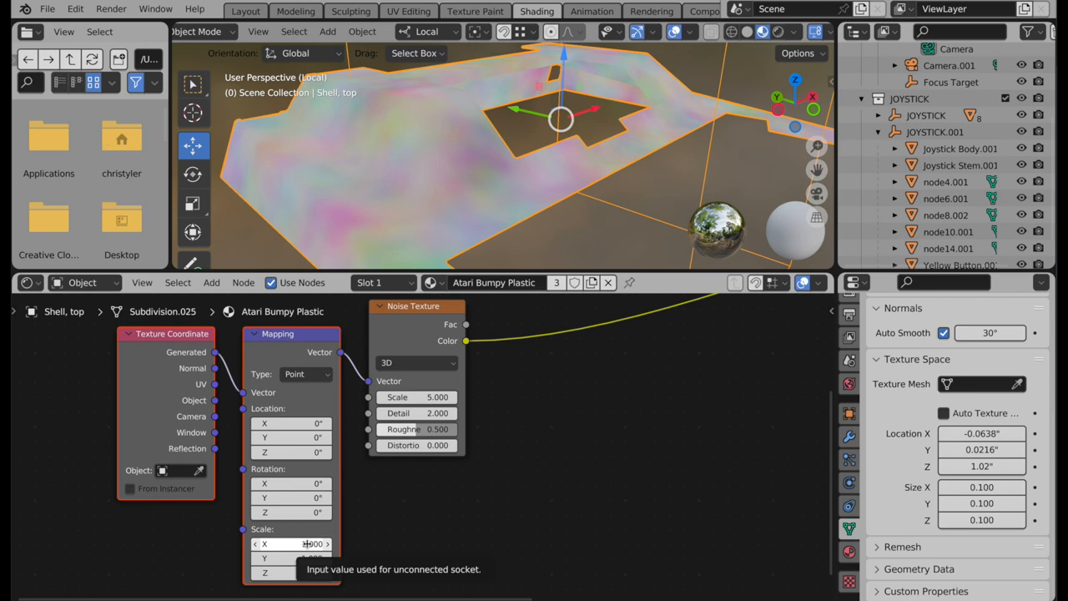
# Step: Enter 3.000 for the Mapping node's Scale X, Y and Z together
pyautogui.click(290, 544)
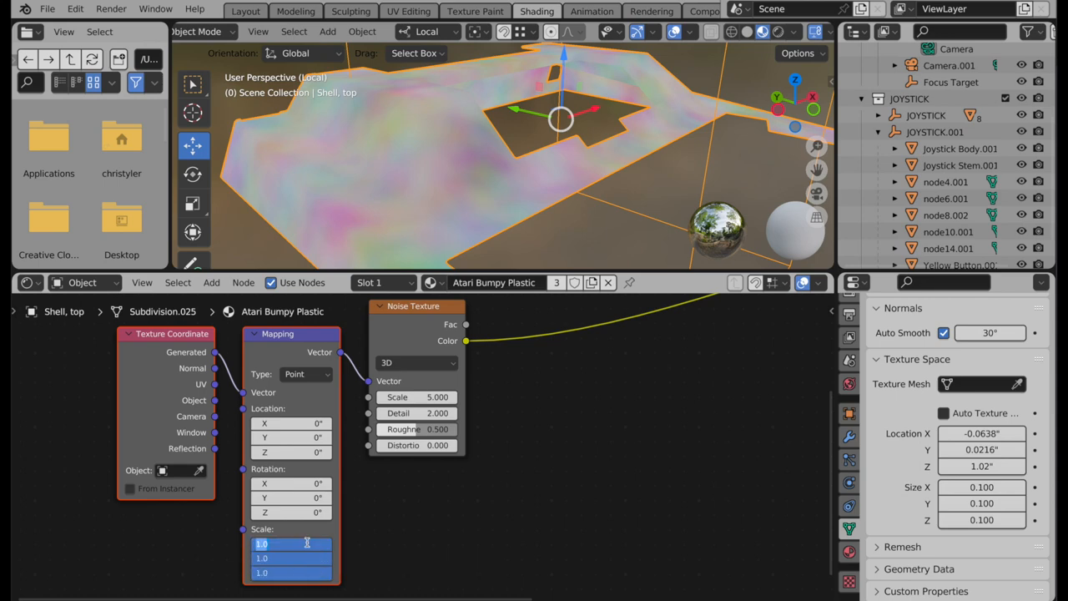
pyautogui.write('3.000')
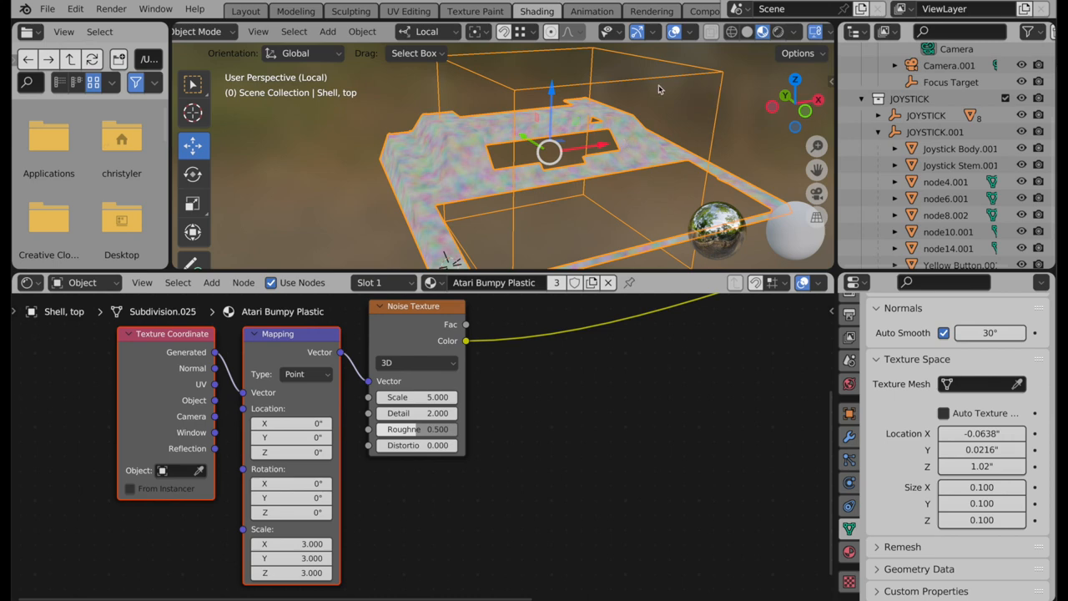
# Step: Switch the Mapping node type to Texture and return its scale to 1.000 on all axes
pyautogui.click(291, 543)
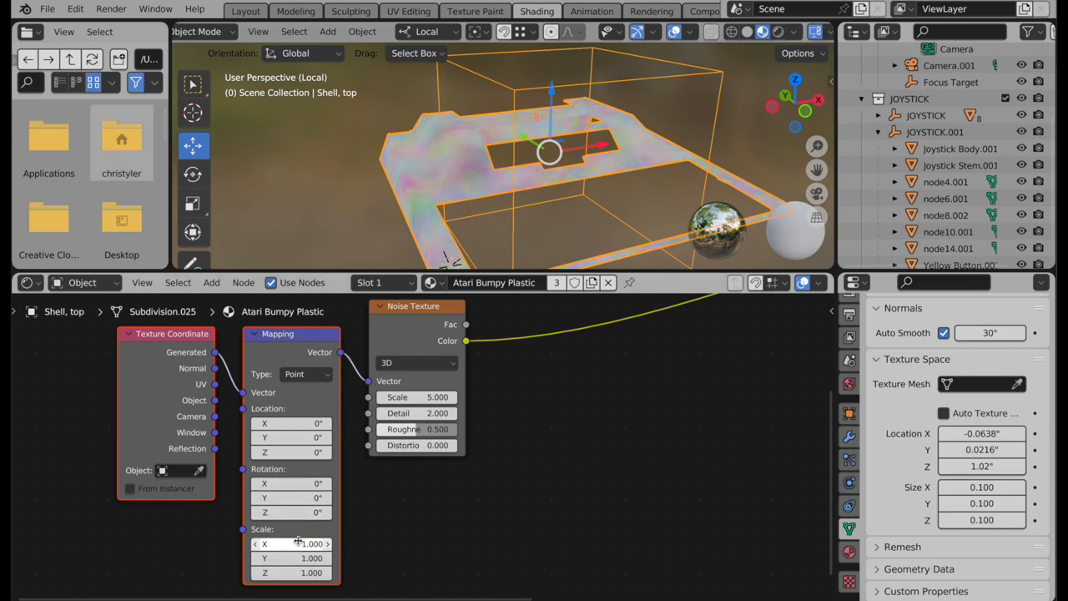
pyautogui.click(306, 374)
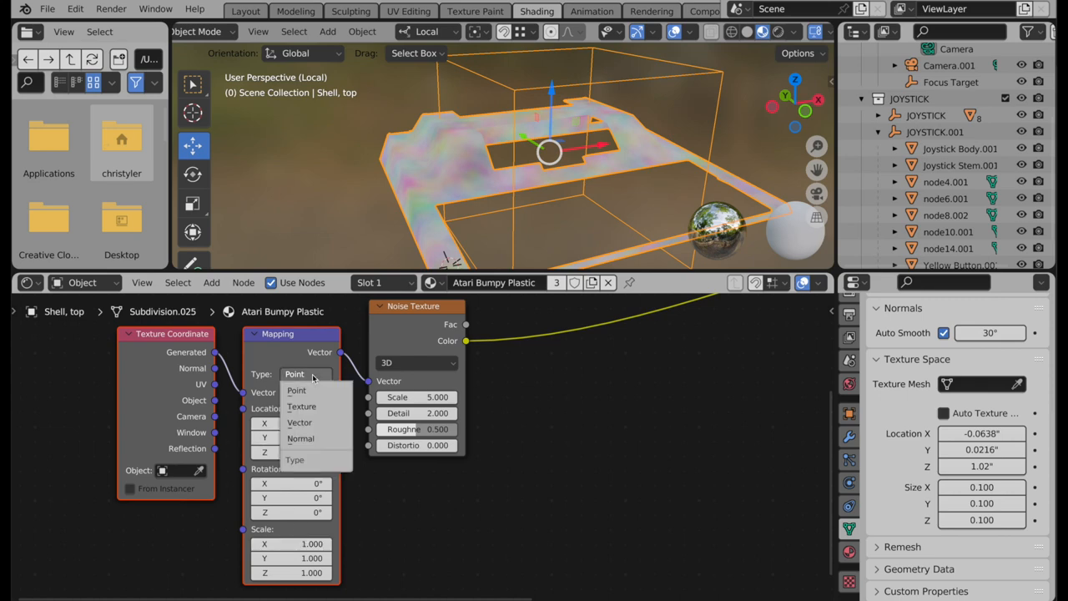
pyautogui.moveTo(312, 406)
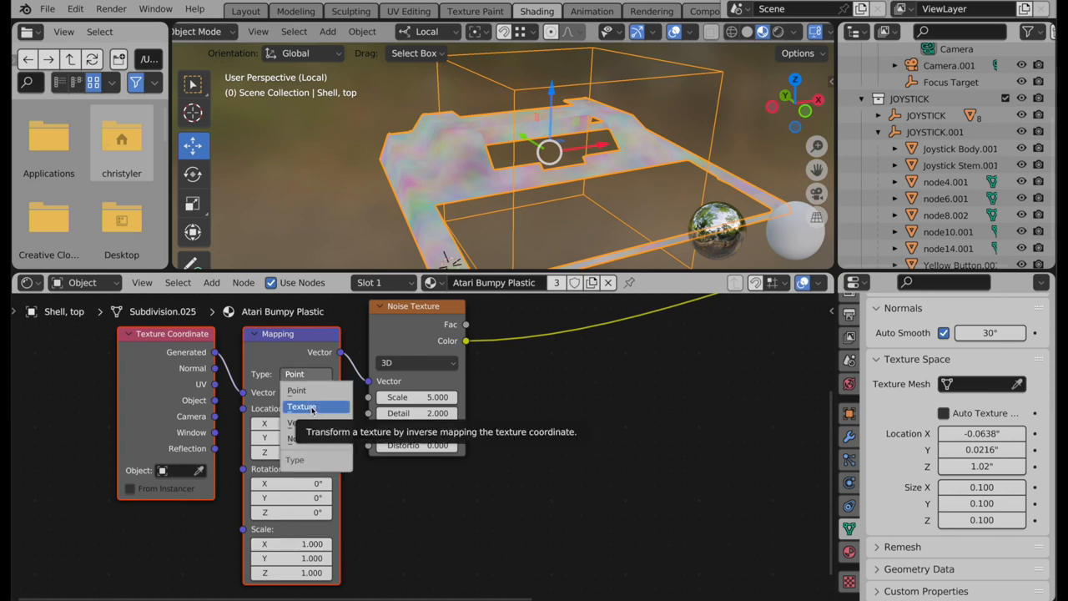
pyautogui.click(301, 407)
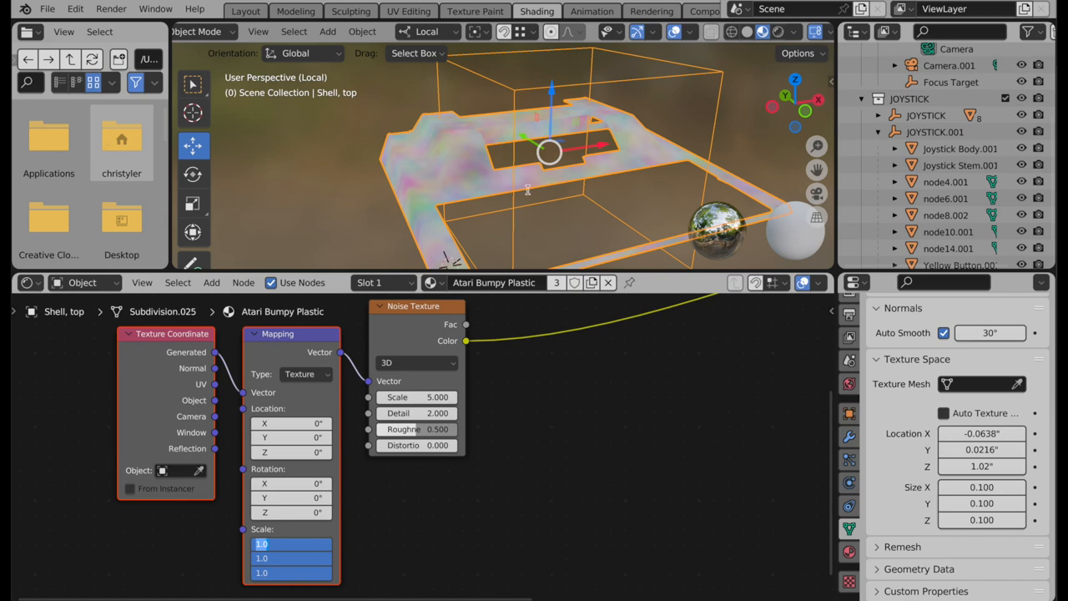
pyautogui.click(290, 543)
pyautogui.write('0.500')
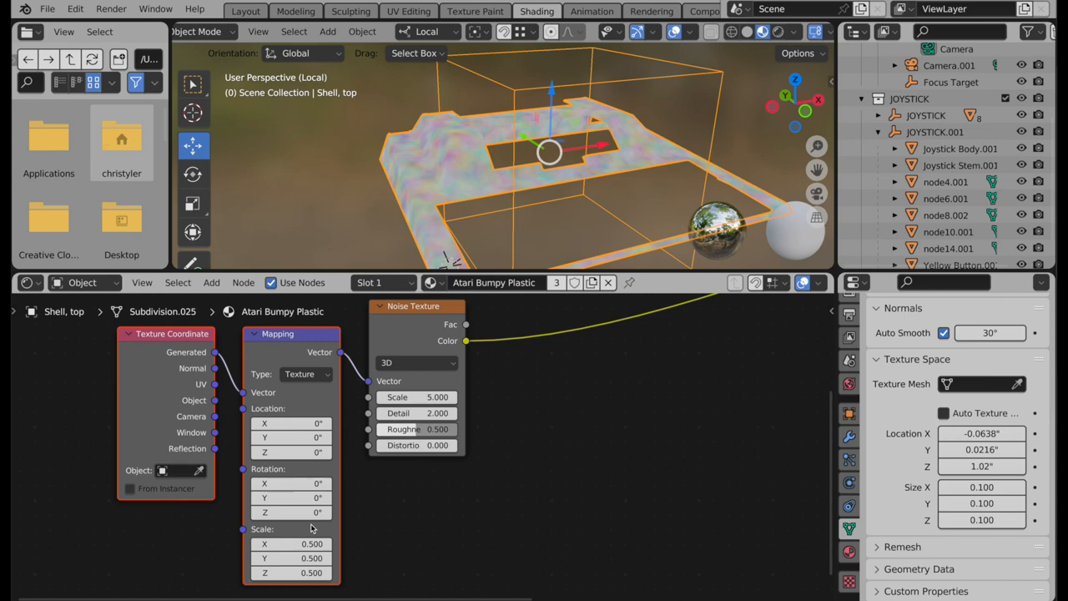
pyautogui.click(290, 544)
pyautogui.write('0.250')
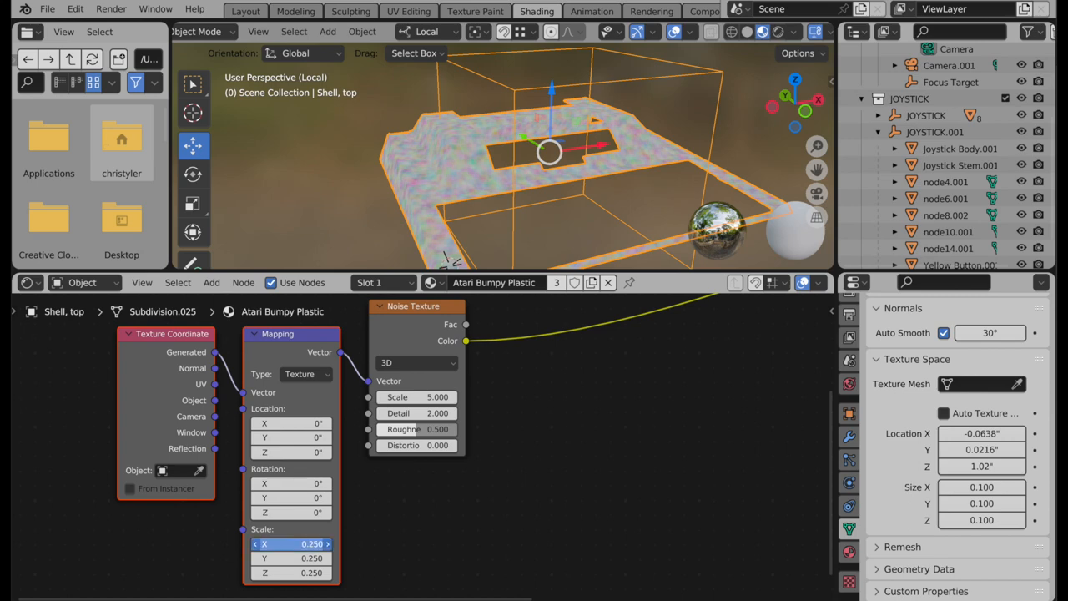
pyautogui.write('1.000')
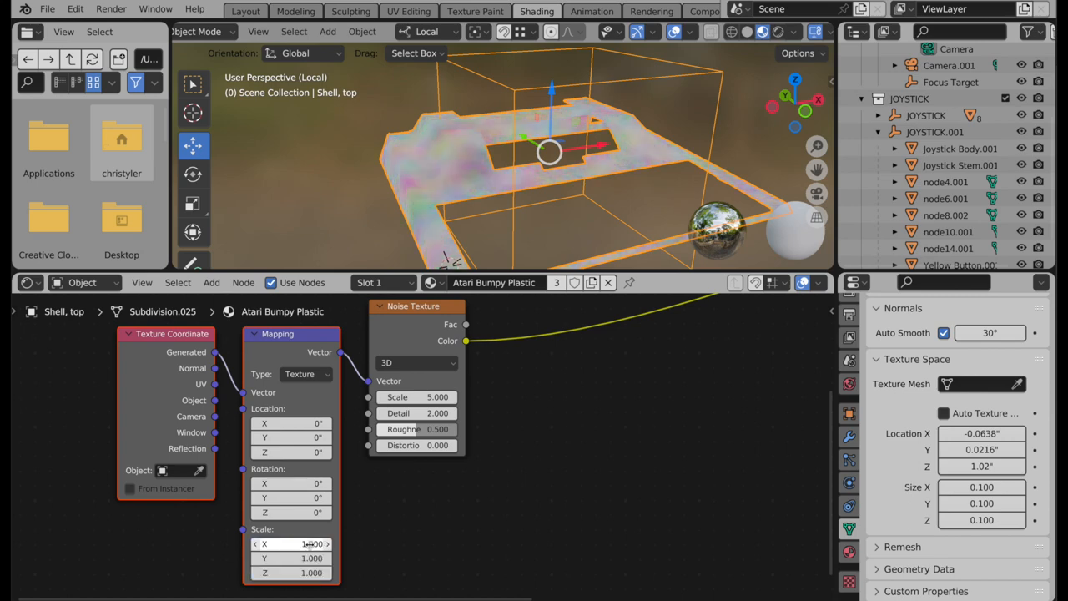
pyautogui.click(305, 374)
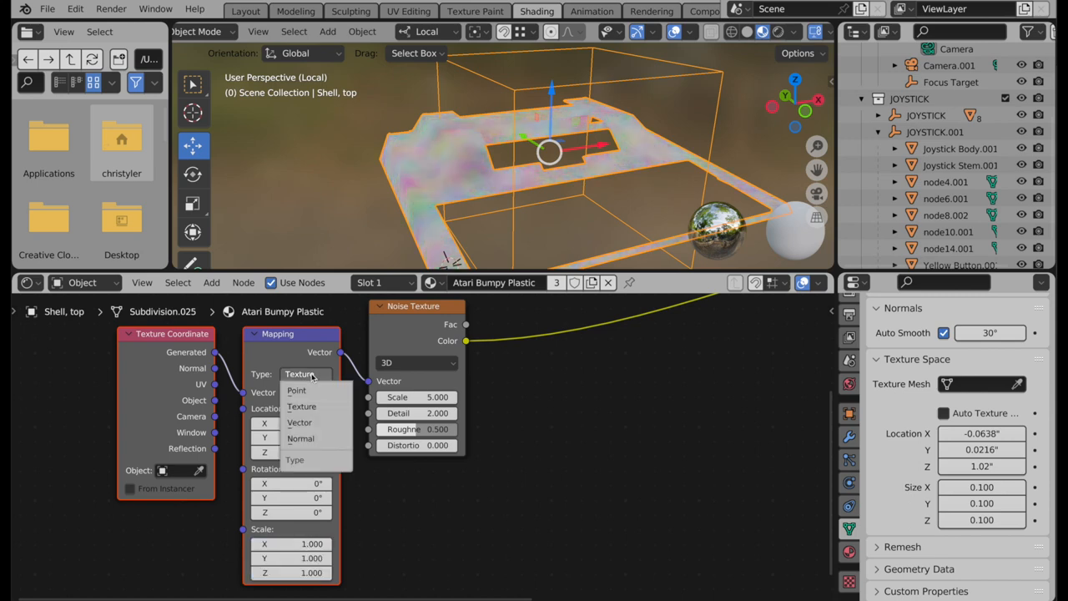
pyautogui.moveTo(315, 390)
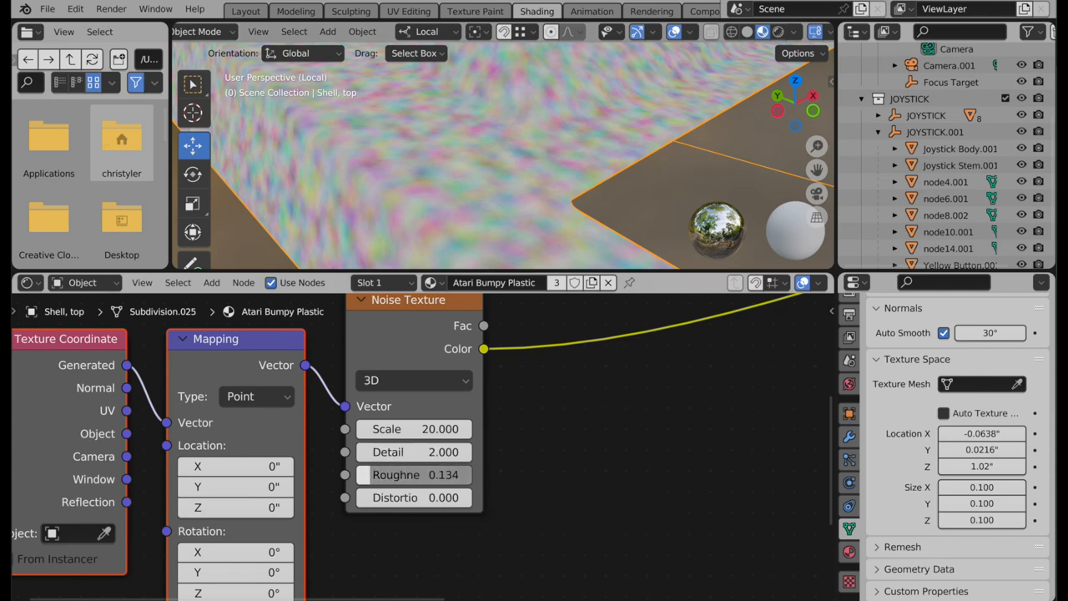
# Step: Set the Noise Texture Roughness to 0.250 and its Scale to 150
pyautogui.click(396, 474)
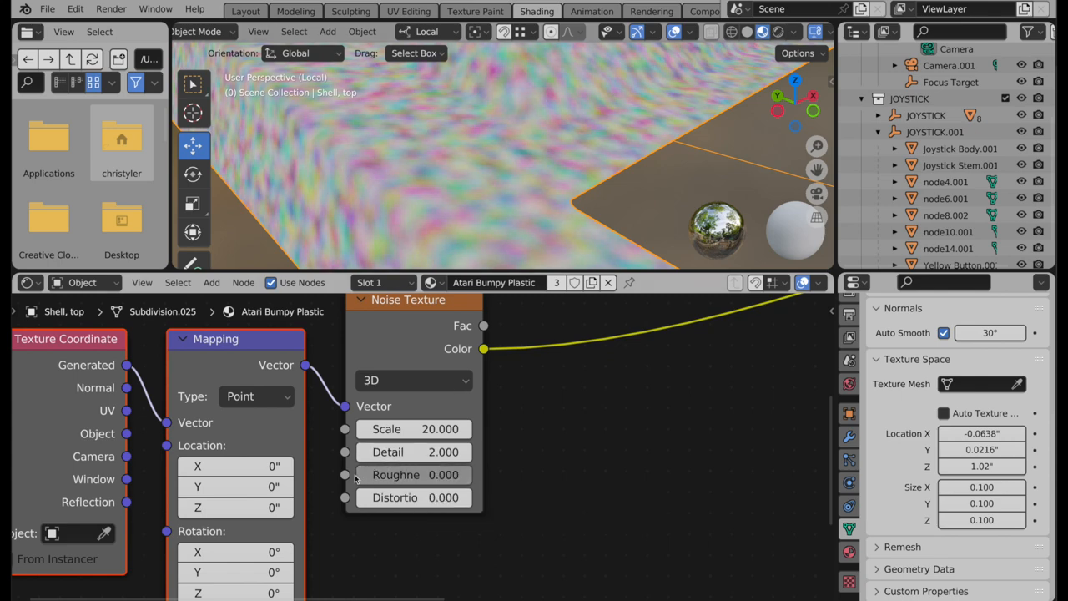
pyautogui.moveTo(375, 474); pyautogui.dragTo(443, 474)
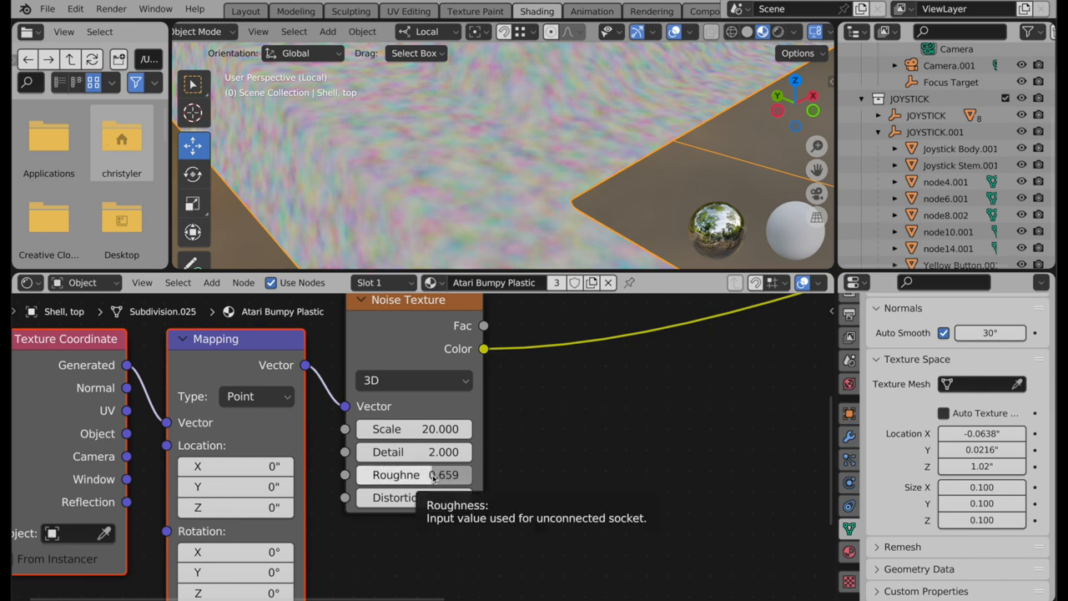
pyautogui.click(413, 474)
pyautogui.write('0.250')
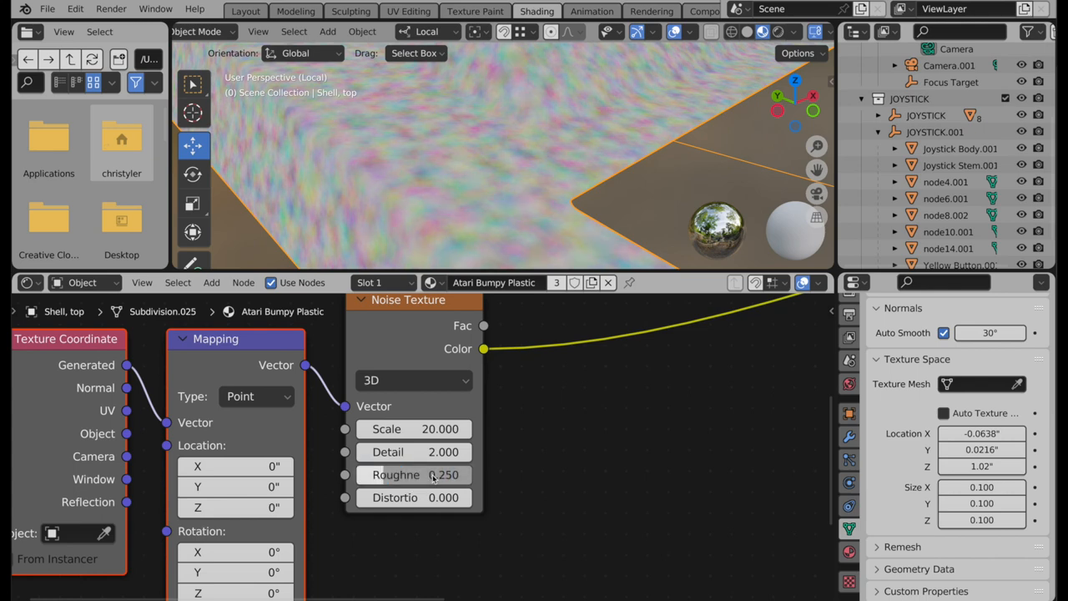
pyautogui.doubleClick(414, 429)
pyautogui.write('150.000')
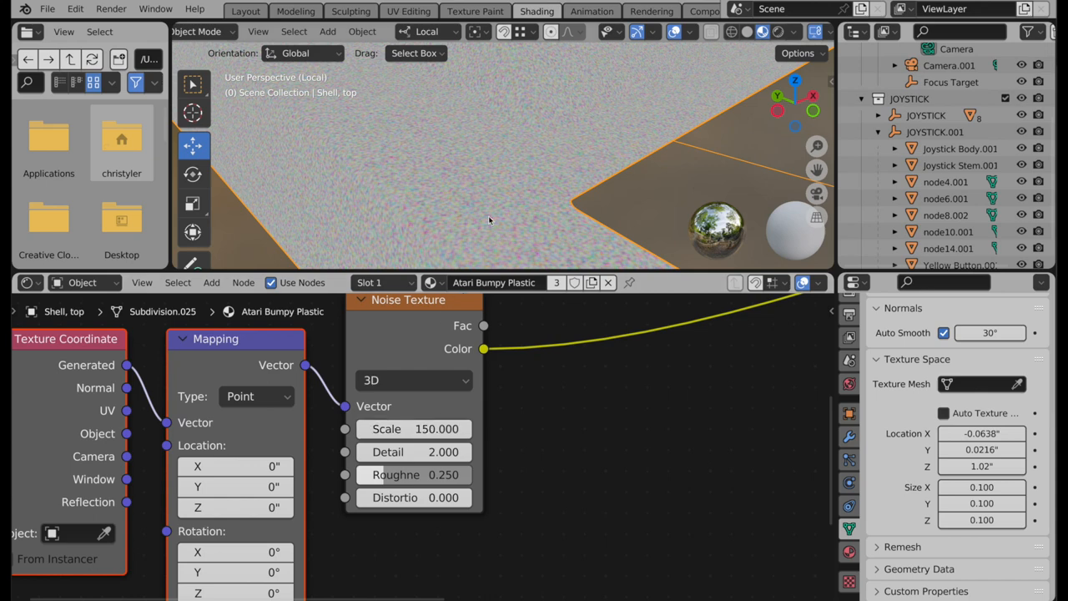
pyautogui.moveTo(583, 394)
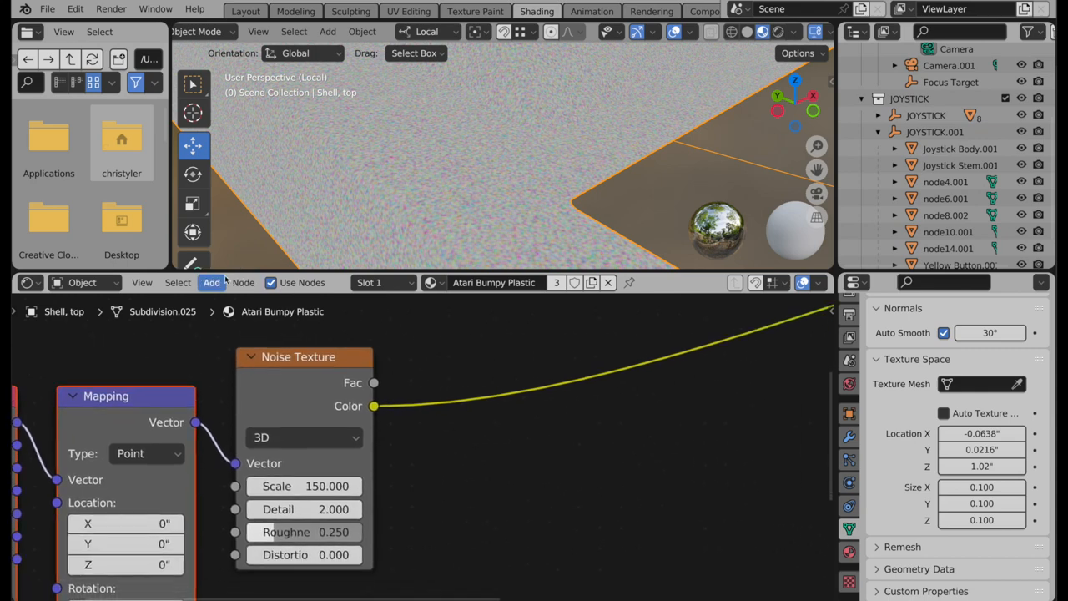
# Step: Insert a Hue Saturation Value node on the noise link and set Saturation to 0.000
pyautogui.click(211, 282)
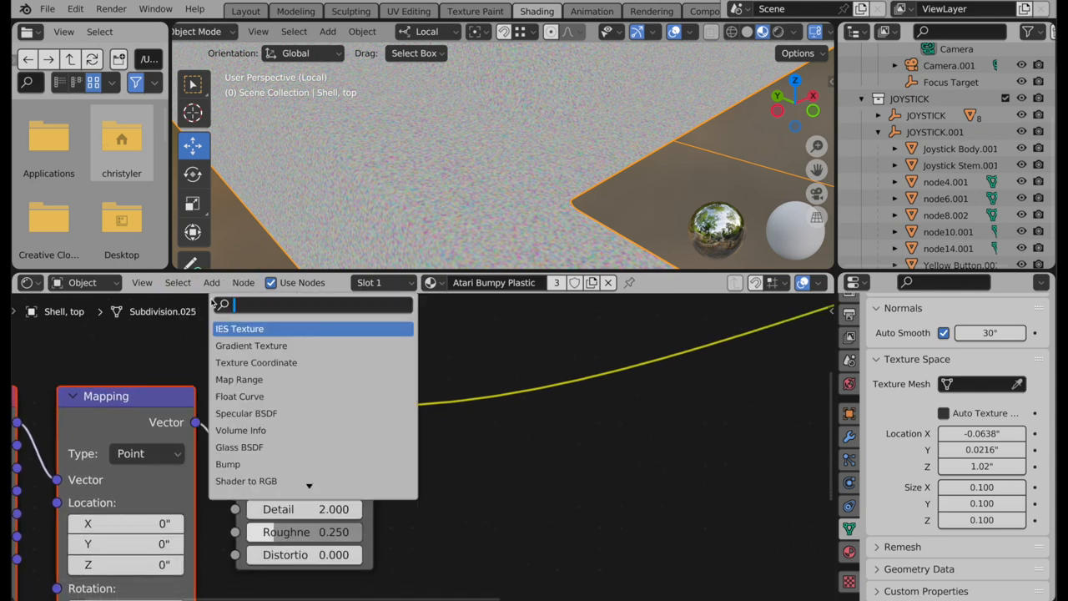
pyautogui.write('satu')
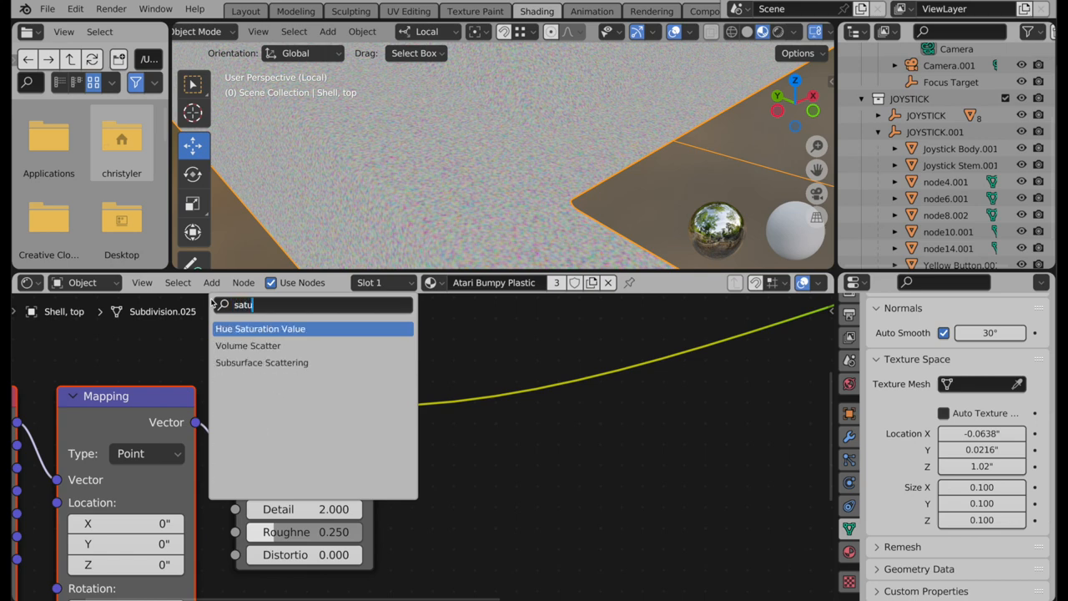
pyautogui.click(260, 328)
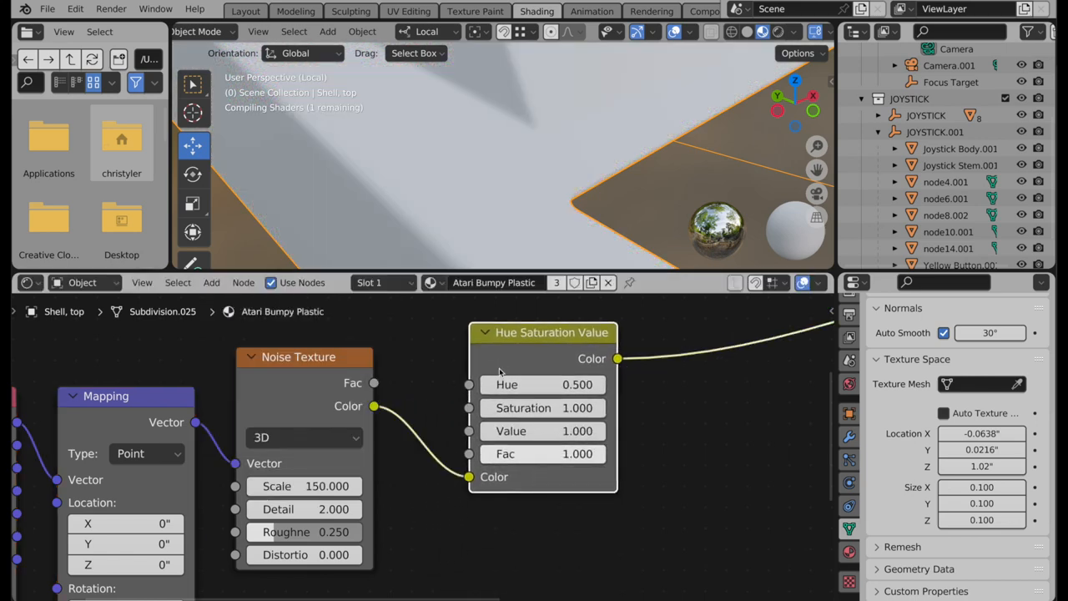
pyautogui.doubleClick(543, 408)
pyautogui.write('0.000')
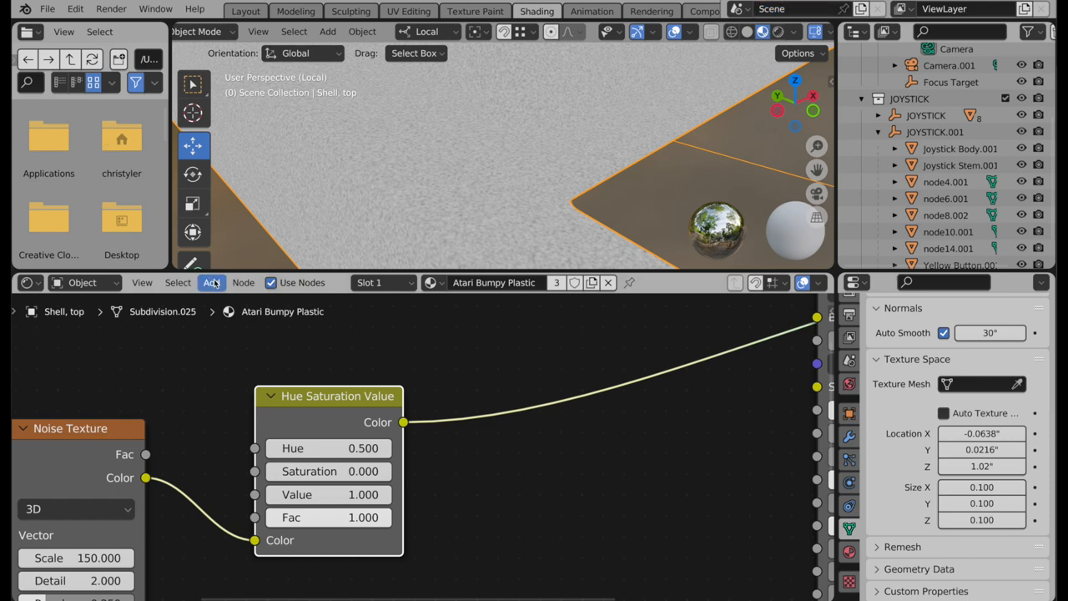
# Step: Add a Bright/Contrast node after Hue Saturation Value with Bright -0.2 and Contrast 1.0
pyautogui.click(211, 282)
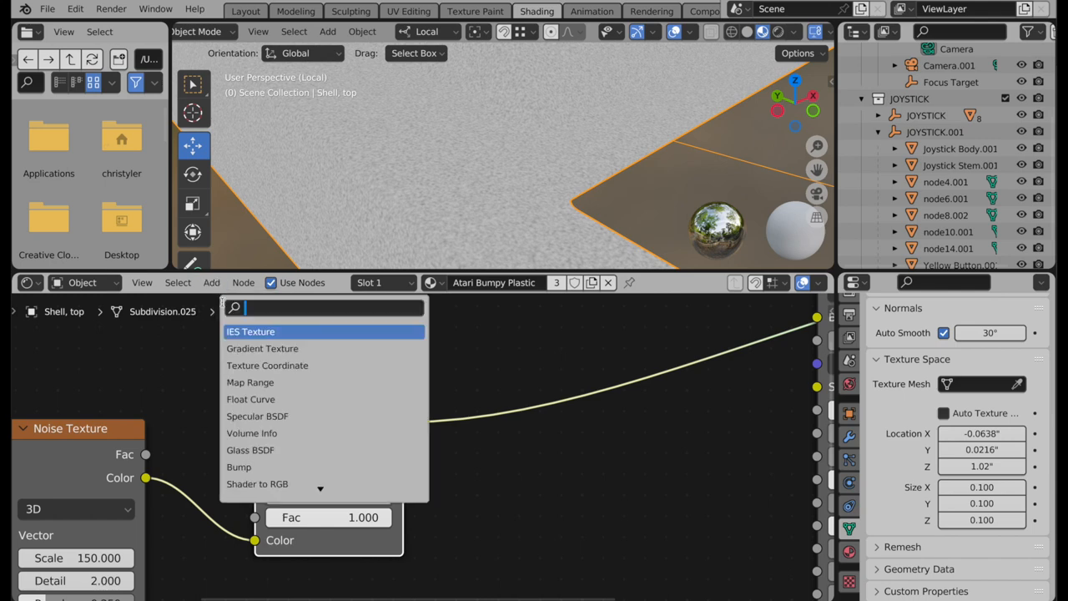
pyautogui.write('contra')
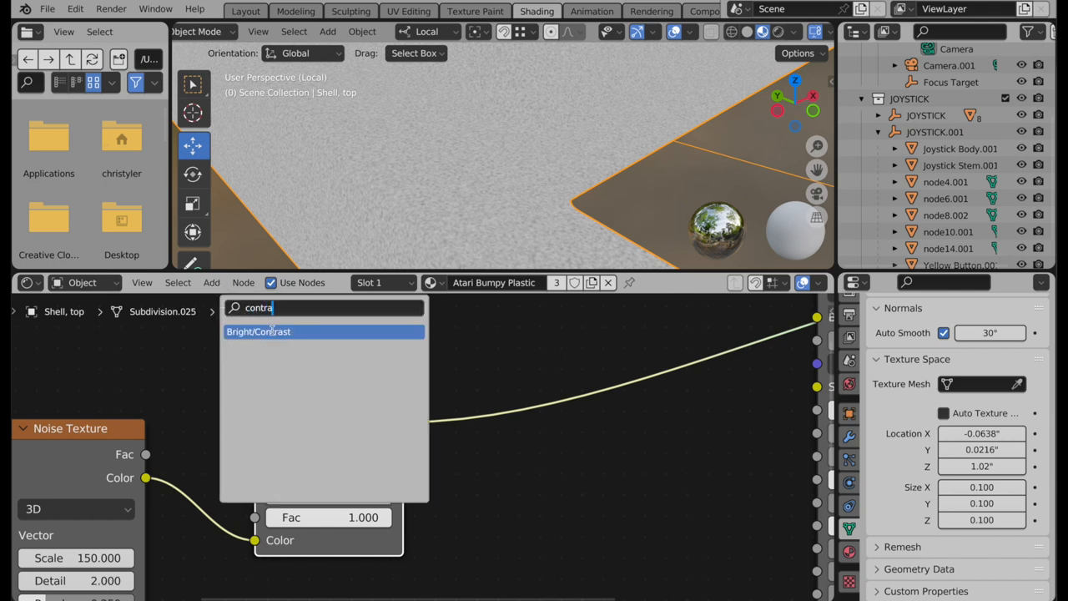
pyautogui.click(258, 332)
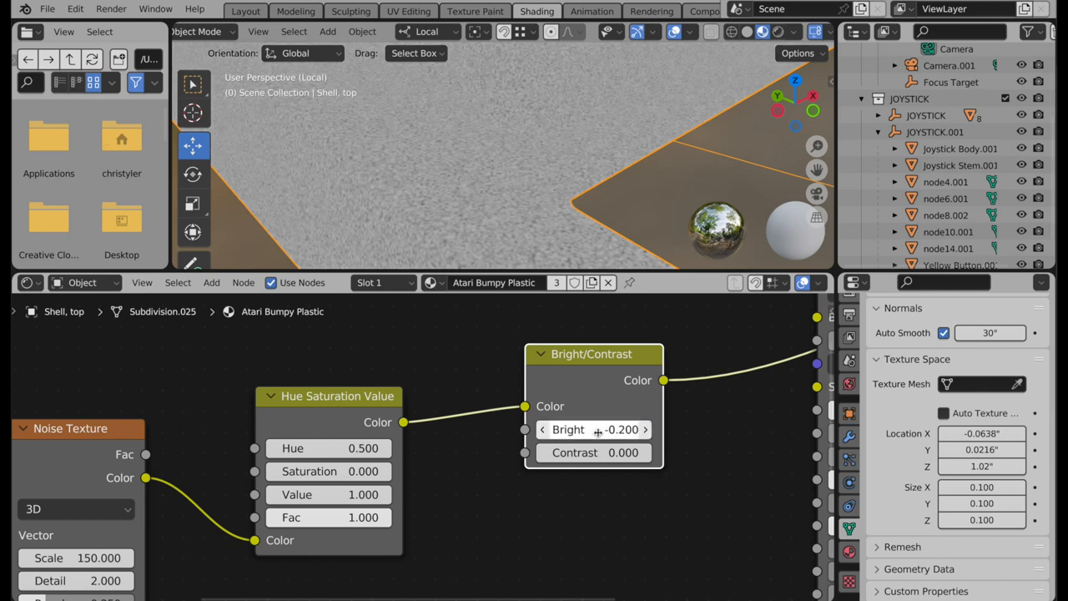
pyautogui.doubleClick(593, 452)
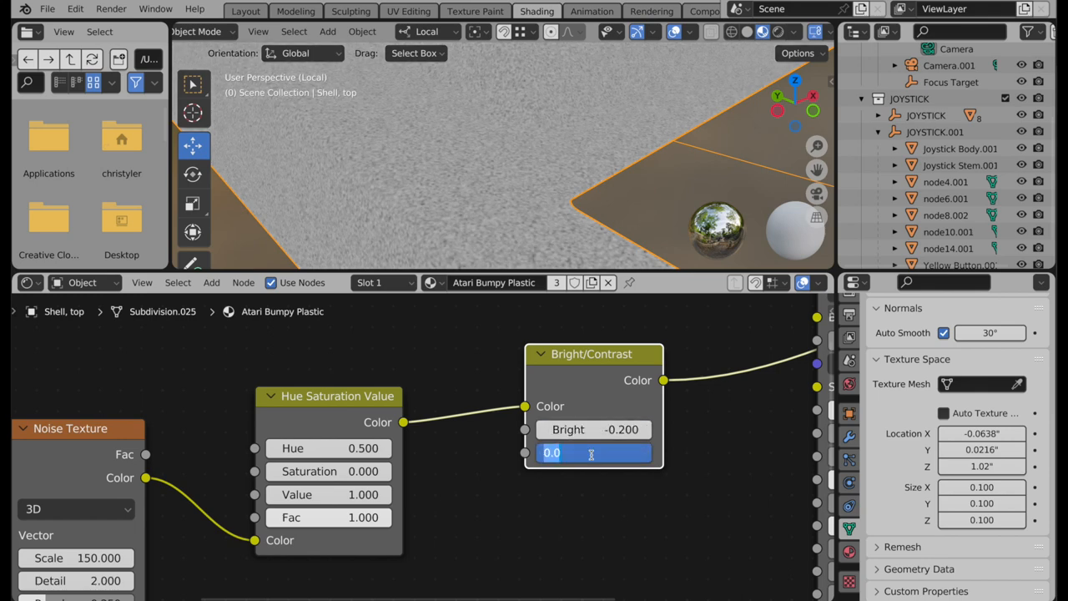
pyautogui.write('.5')
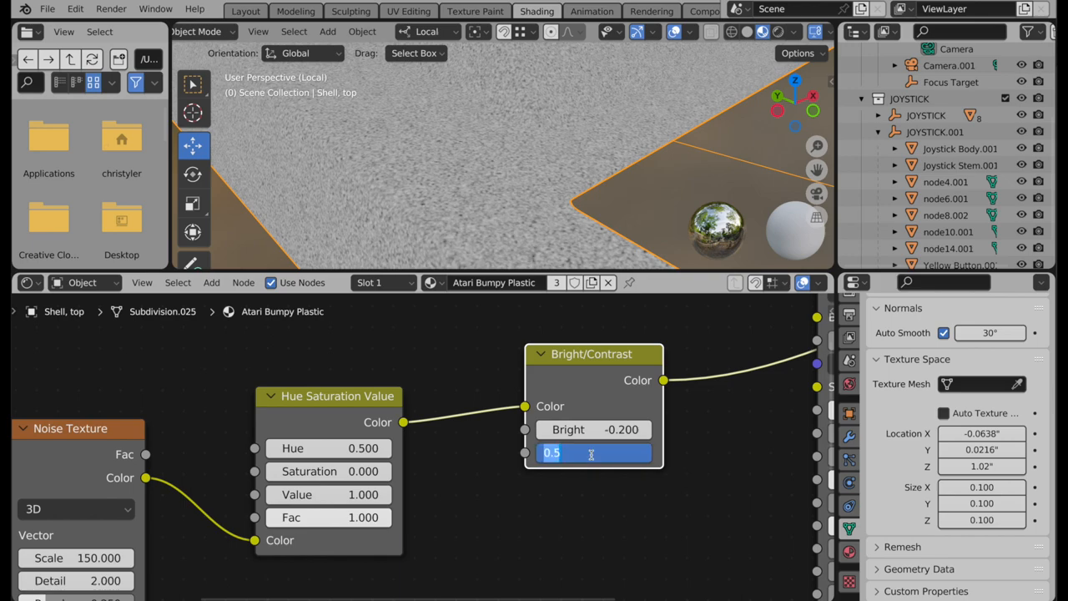
pyautogui.write('1.000')
pyautogui.press('Return')
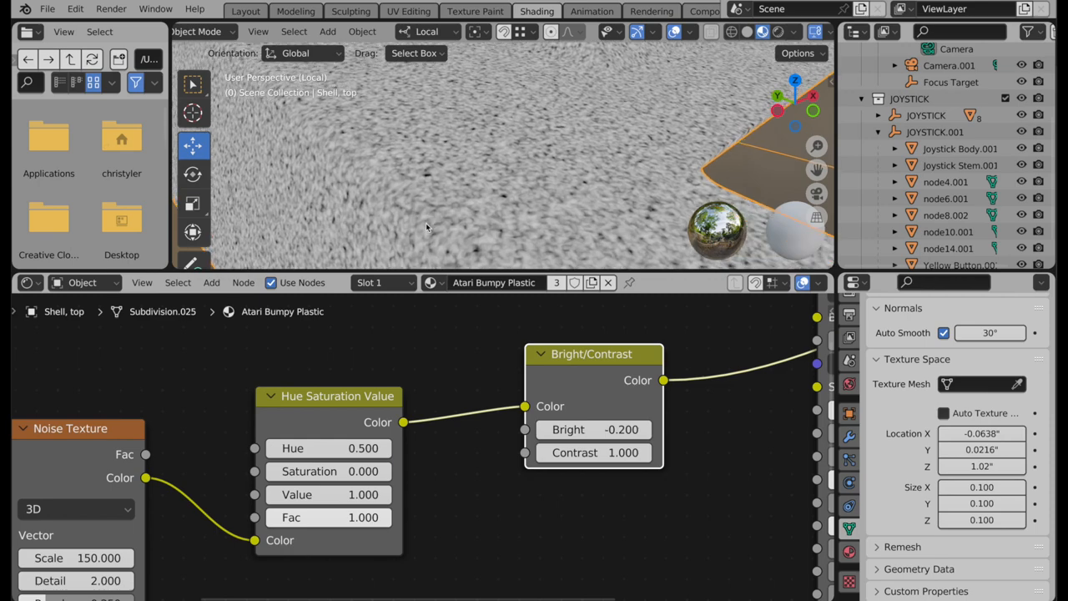
pyautogui.moveTo(477, 349)
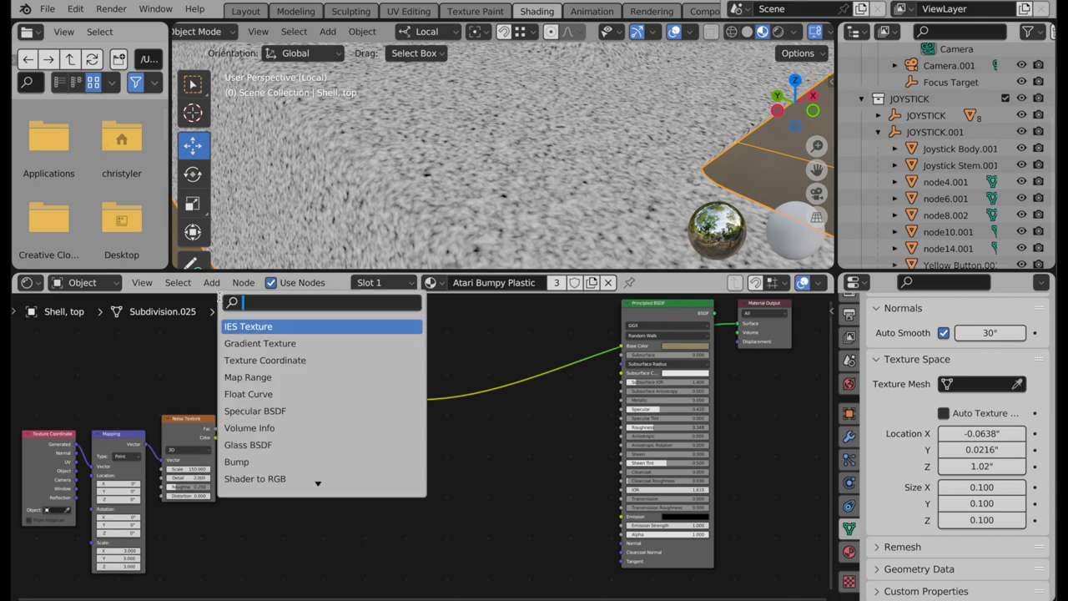
# Step: Add a Bump node and connect the Bright/Contrast Color output to its Height input
pyautogui.write('bump')
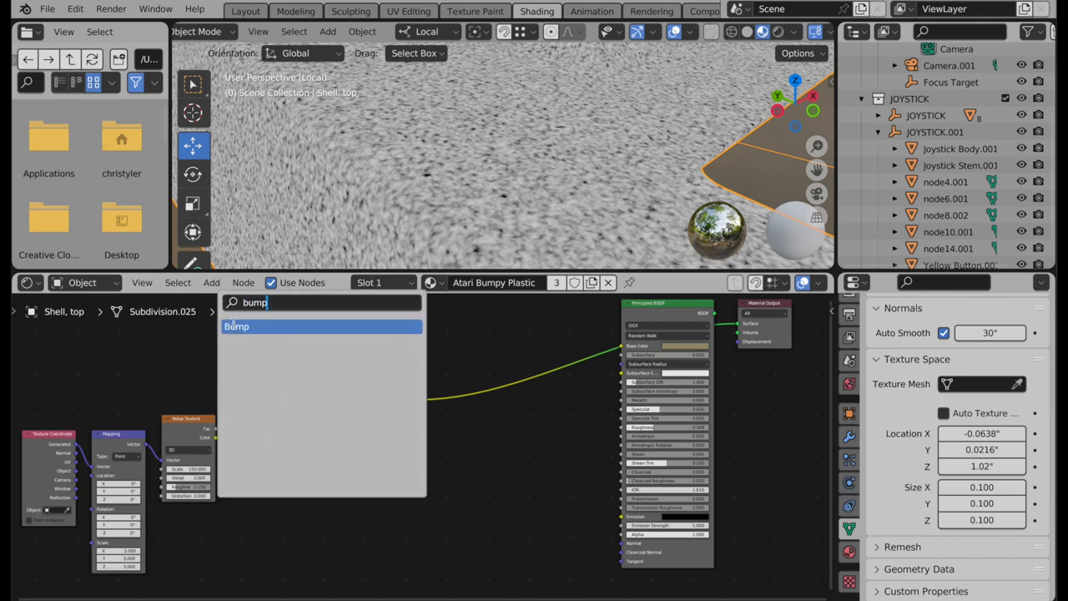
pyautogui.click(237, 326)
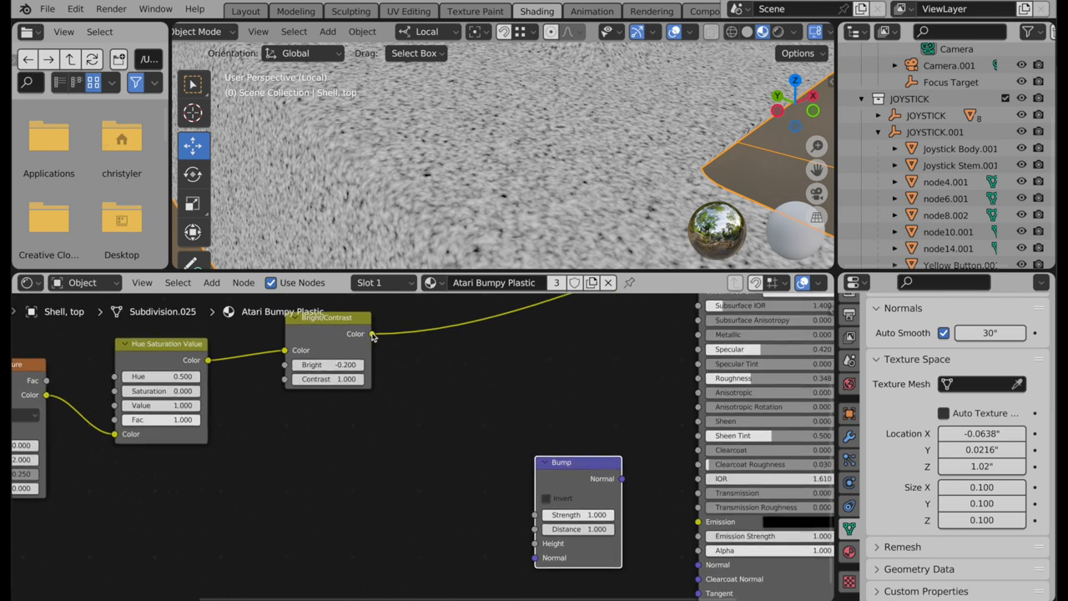
pyautogui.moveTo(325, 317); pyautogui.dragTo(320, 351)
pyautogui.write('.1')
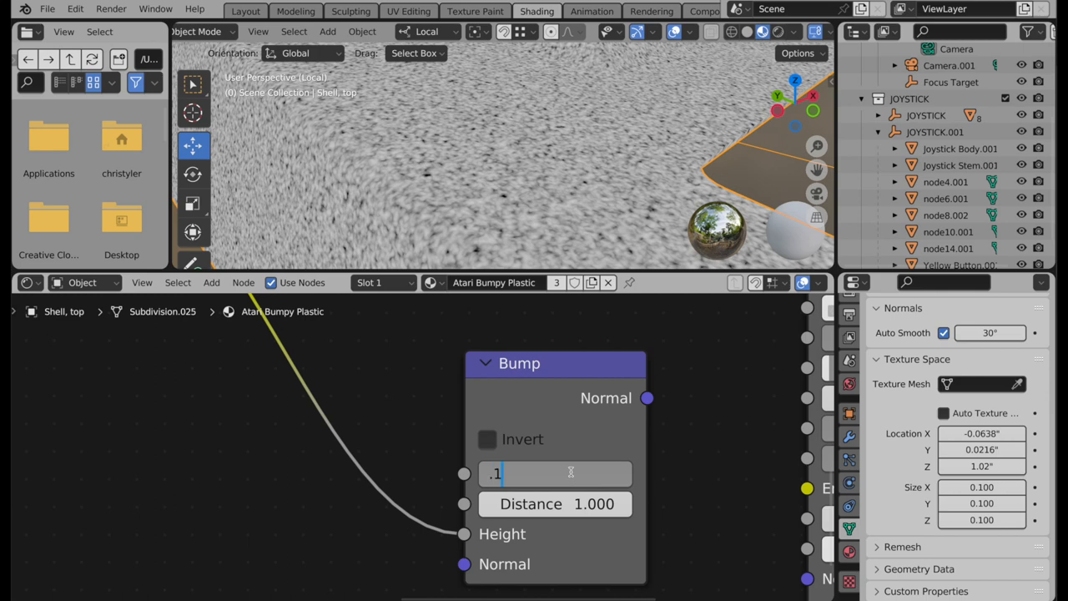
# Step: Confirm a Bump node strength of 0.1 for subtle shell bumps
pyautogui.press('Return')
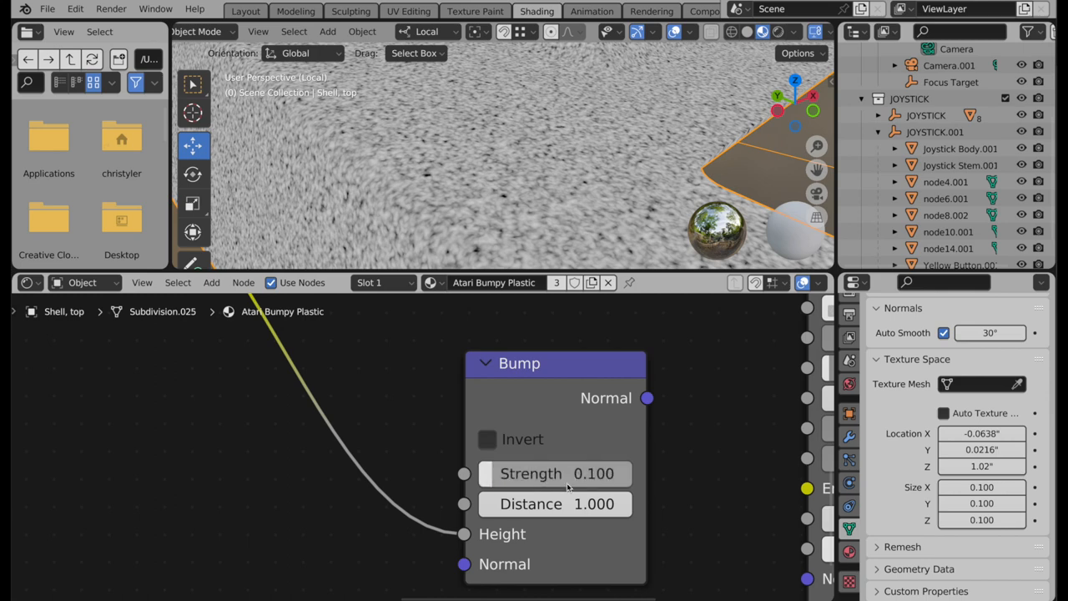
pyautogui.moveTo(555, 503)
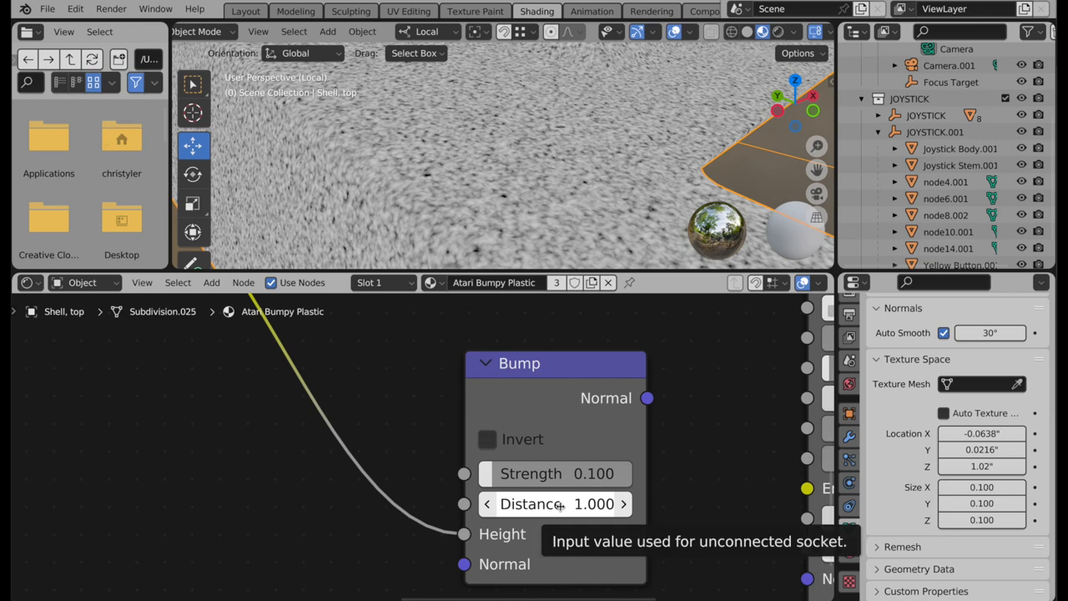
pyautogui.moveTo(617, 423)
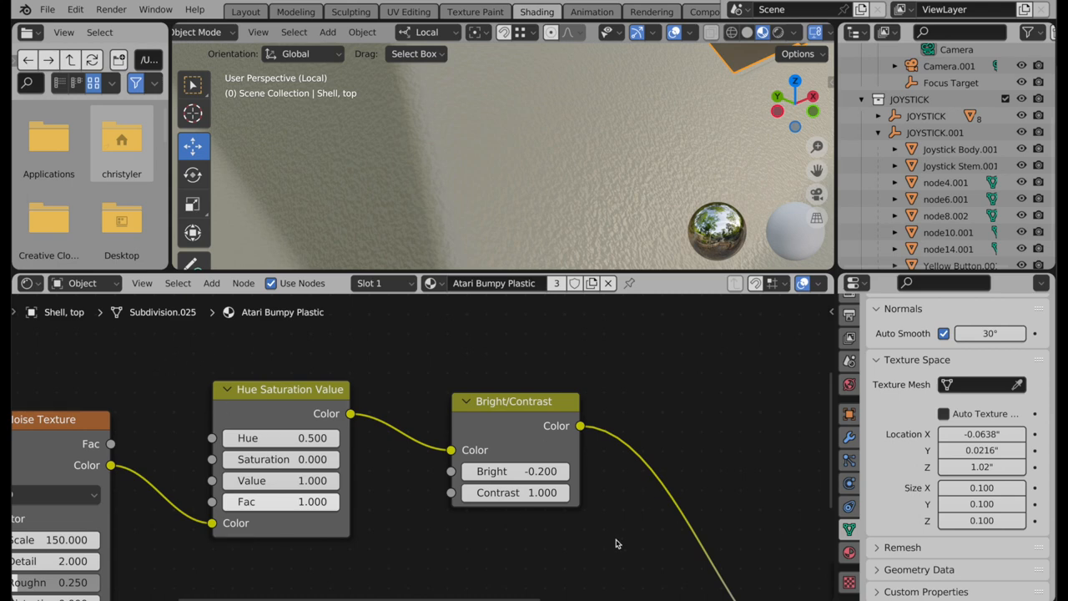
pyautogui.moveTo(178, 346)
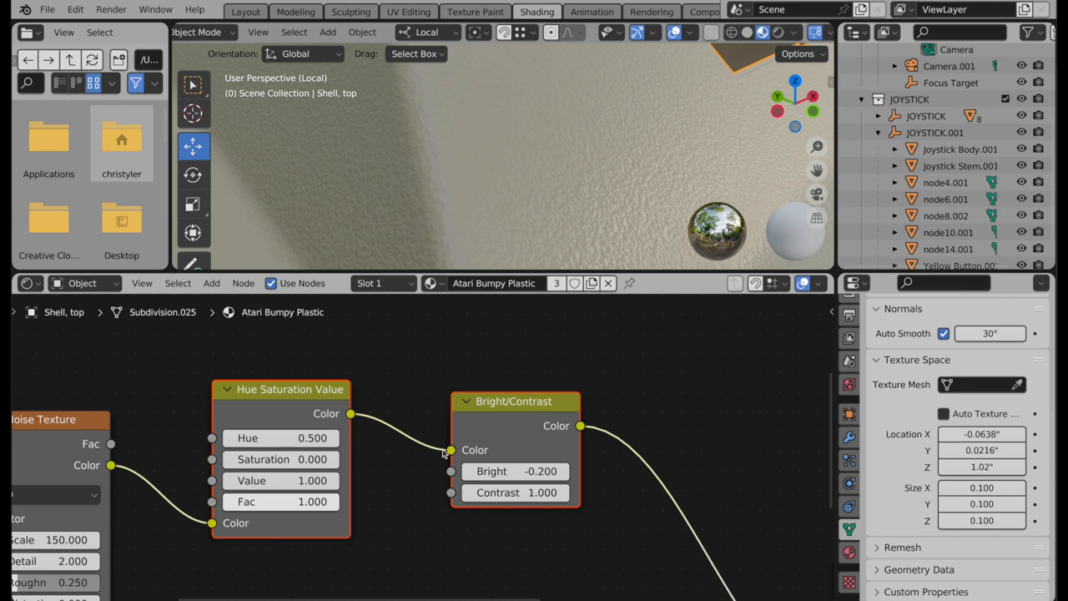
# Step: Add a ColorRamp node via search and link the Noise Texture colour into it
pyautogui.click(212, 283)
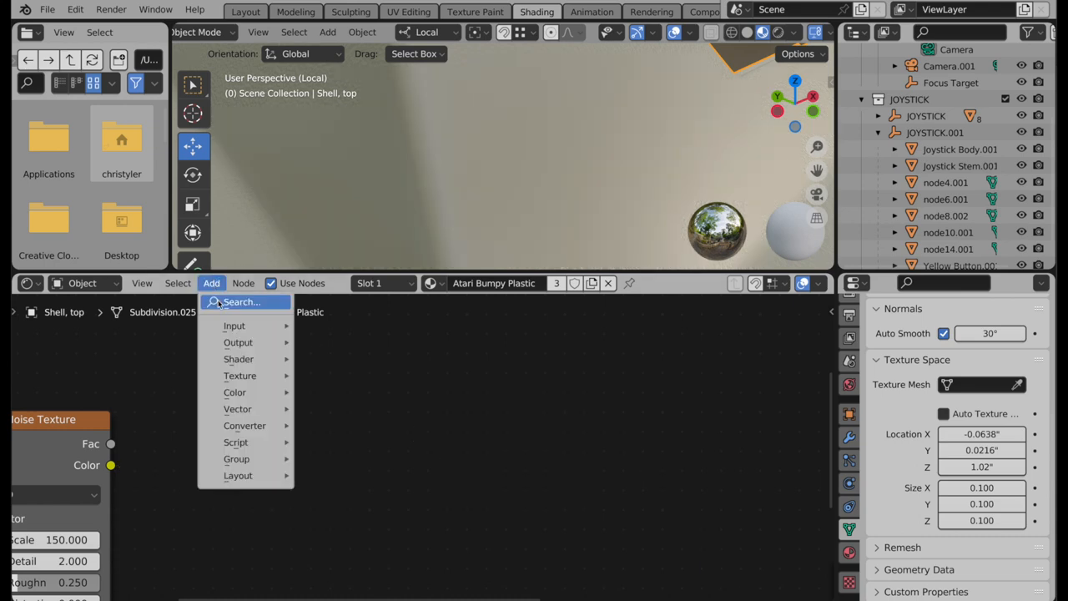
pyautogui.click(242, 302)
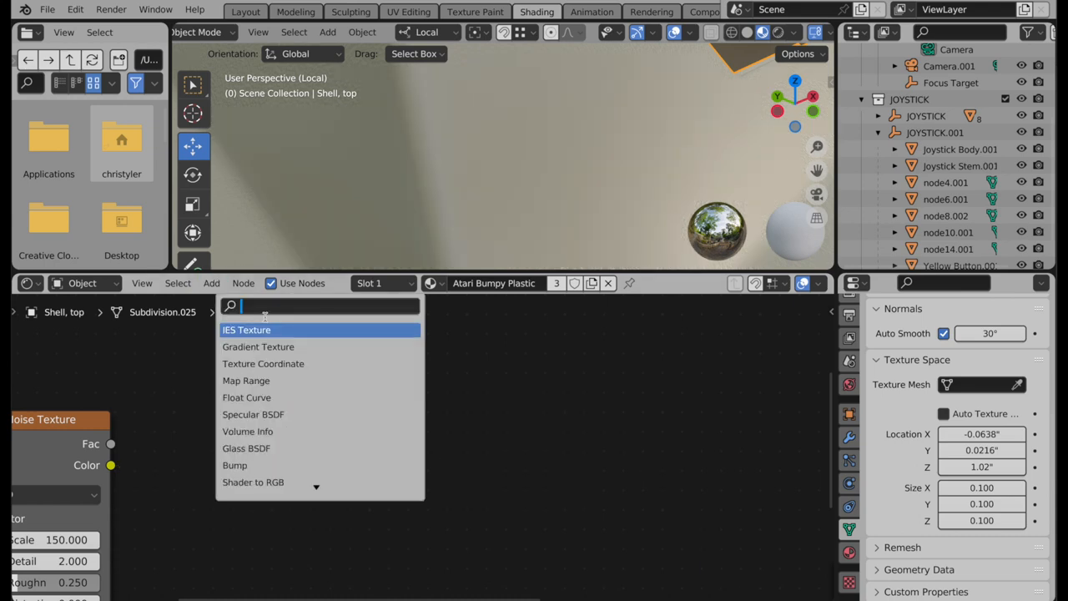
pyautogui.write('color')
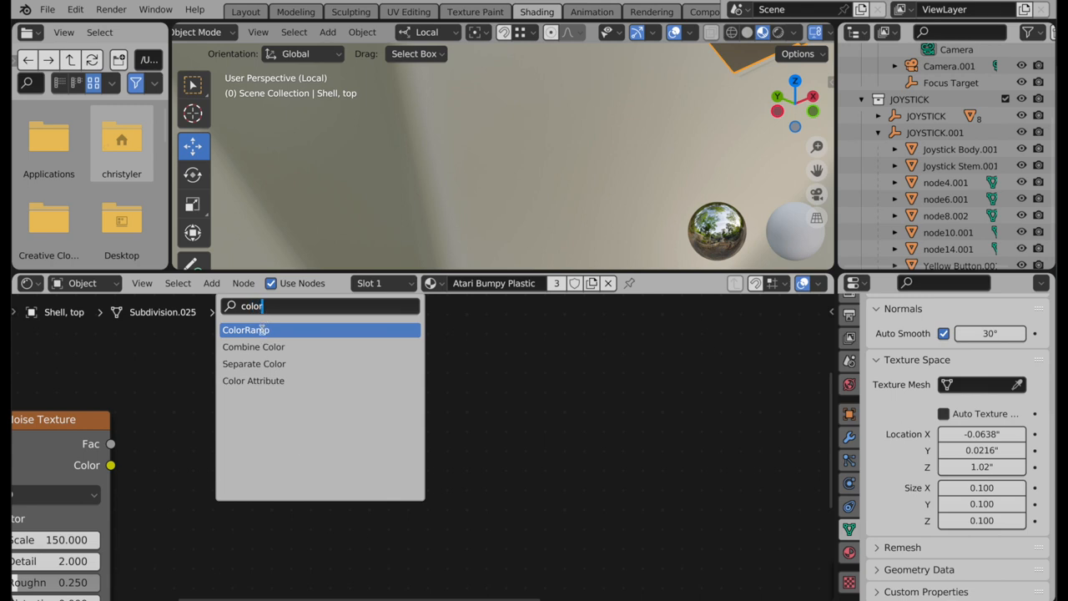
pyautogui.click(245, 329)
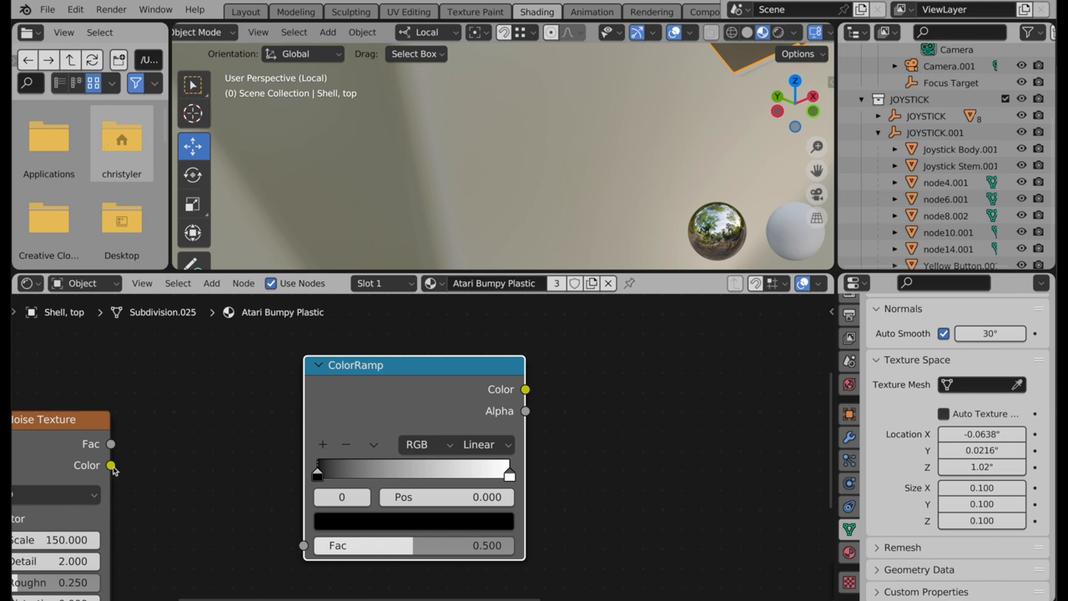
pyautogui.moveTo(111, 465); pyautogui.dragTo(255, 487)
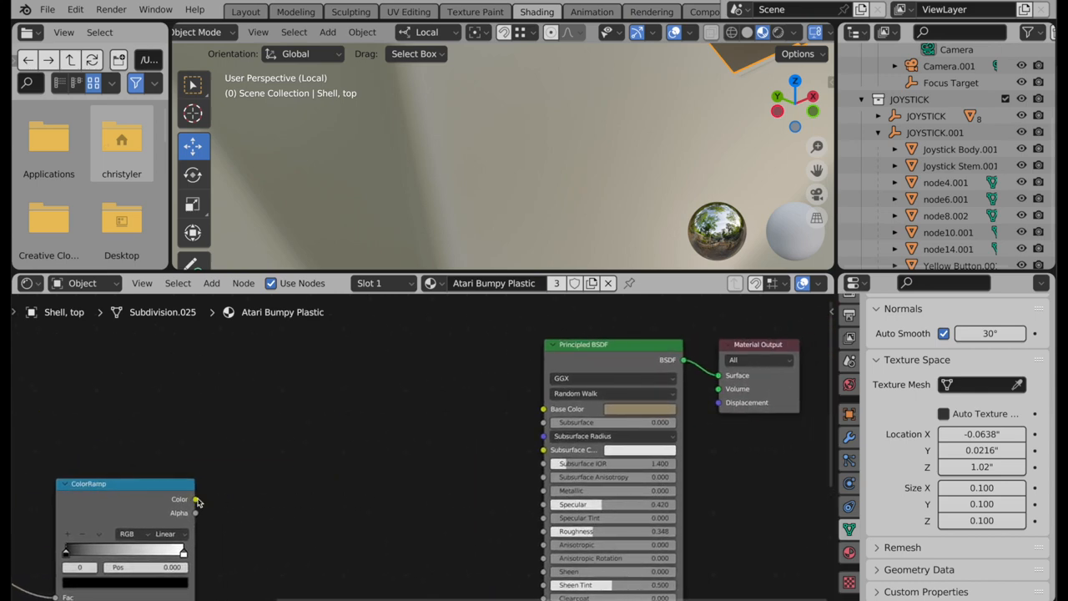
# Step: Link ColorRamp to Base Color, set stops near 0.36 and 0.74, use B-Spline interpolation
pyautogui.moveTo(196, 498); pyautogui.dragTo(720, 376)
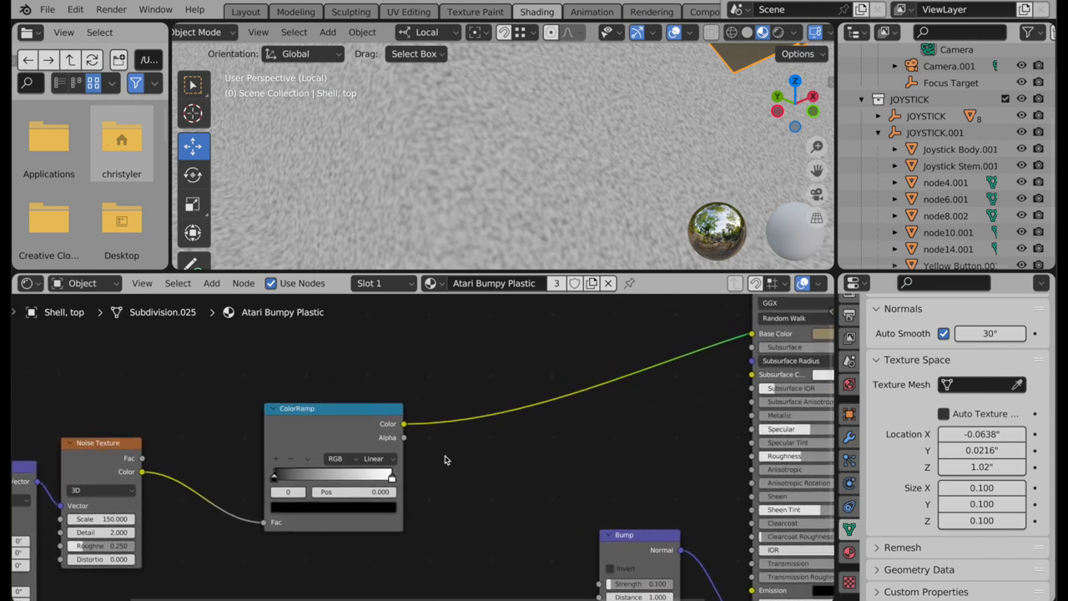
pyautogui.moveTo(274, 446)
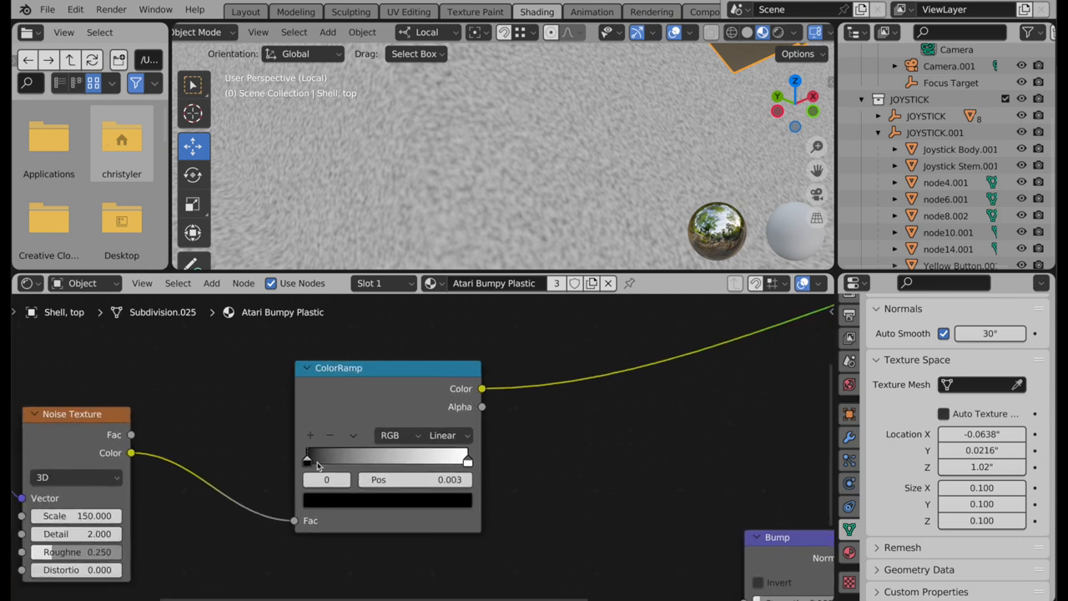
pyautogui.moveTo(307, 457); pyautogui.dragTo(360, 456)
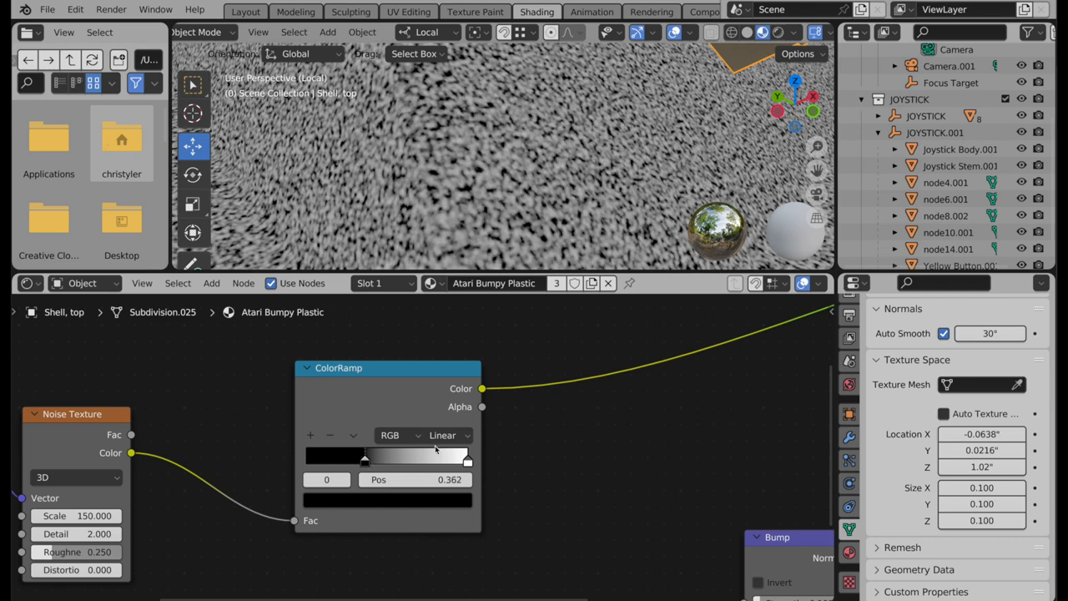
pyautogui.moveTo(363, 459); pyautogui.dragTo(434, 460)
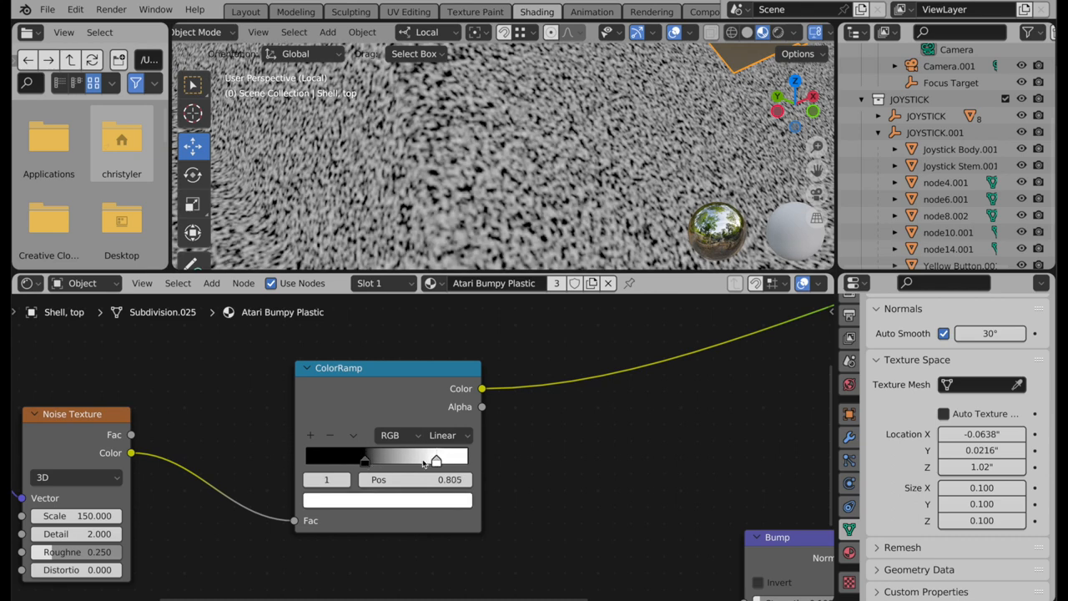
pyautogui.click(442, 434)
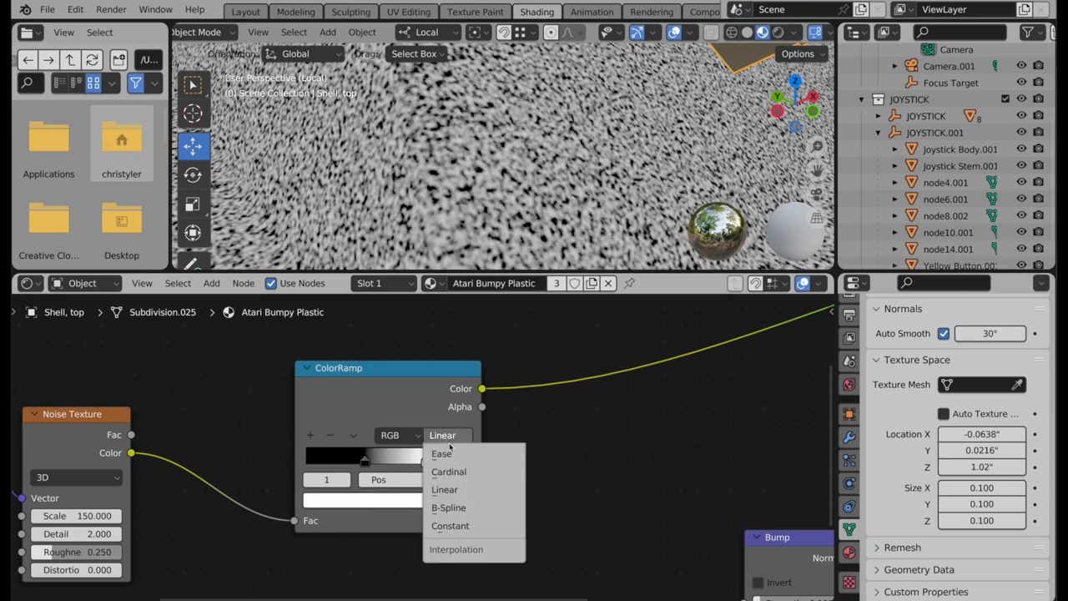
pyautogui.moveTo(448, 507)
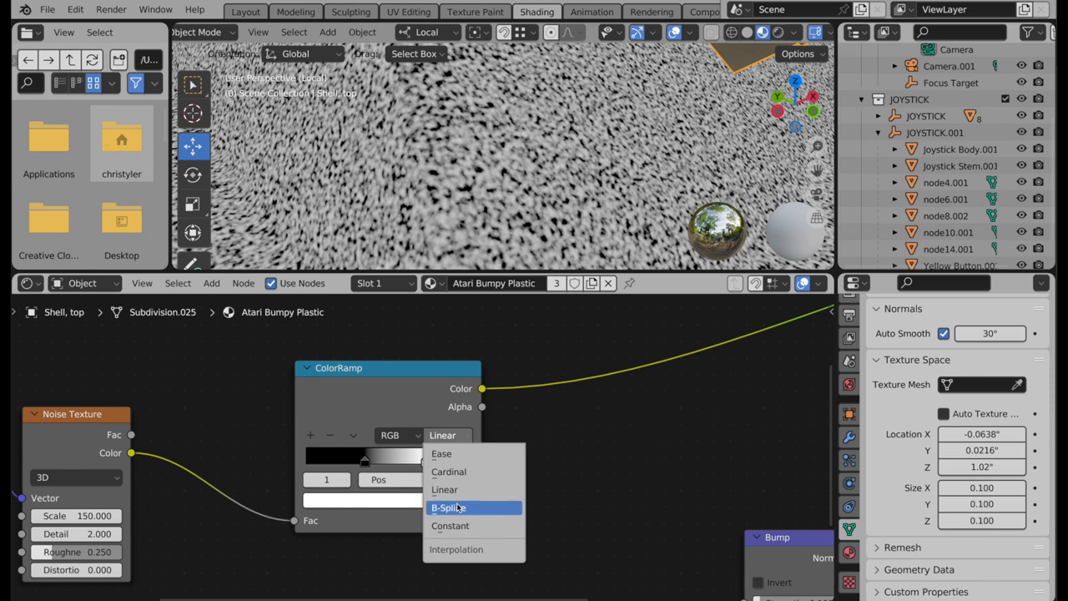
pyautogui.click(448, 507)
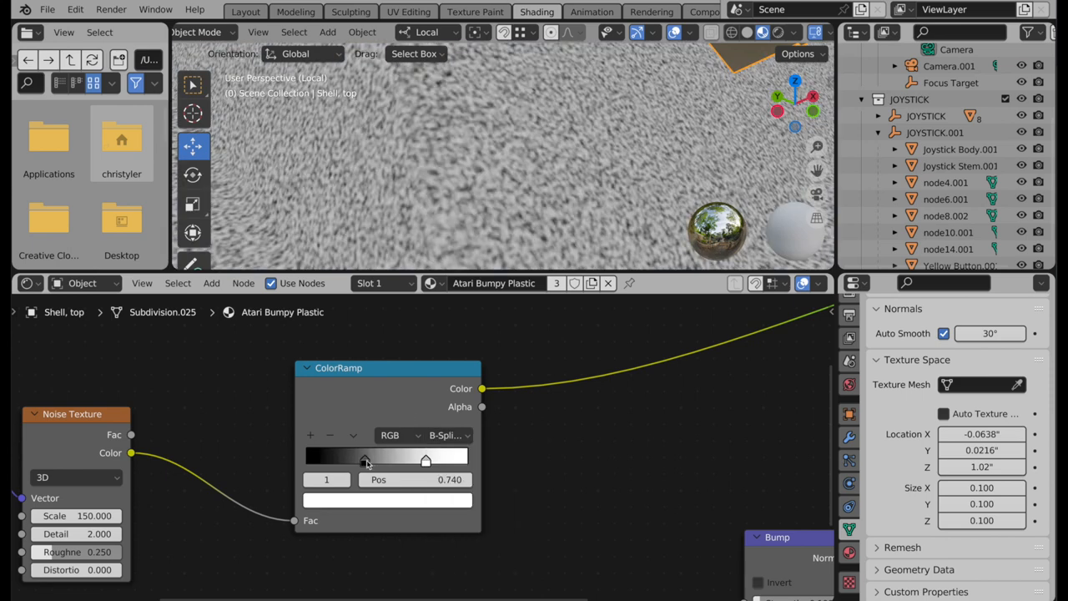